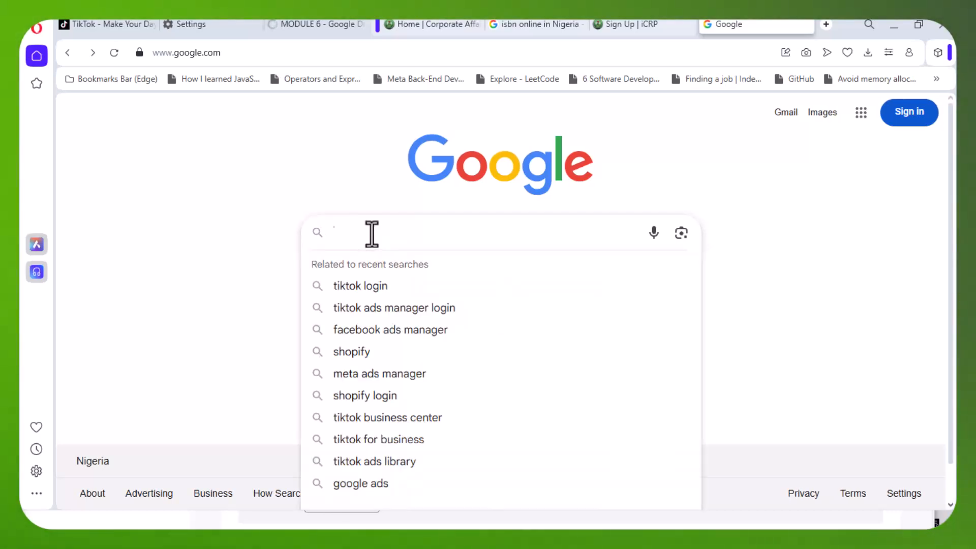
Search Google for 'tiktok ads manager' and open the sponsored TikTok Ads Manager result
type("TikTok")
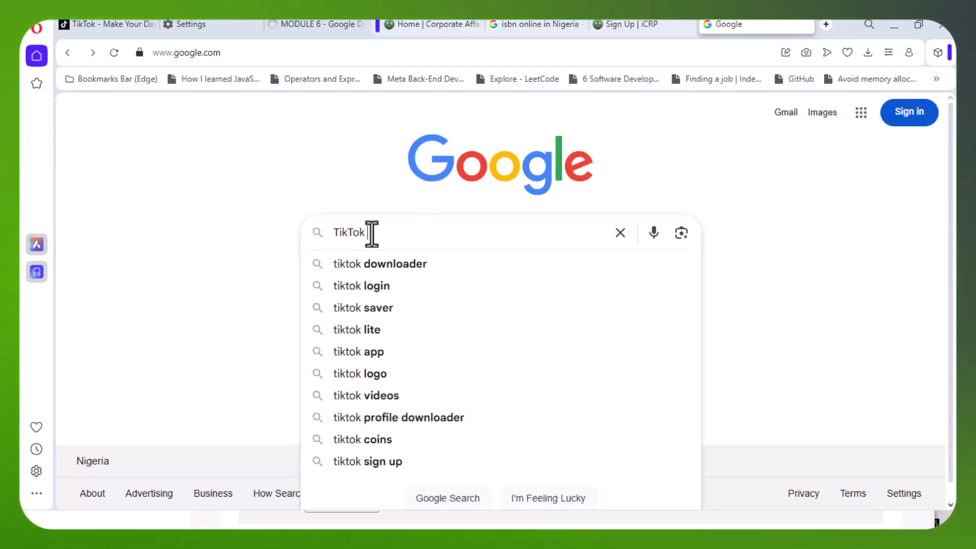
type("ads")
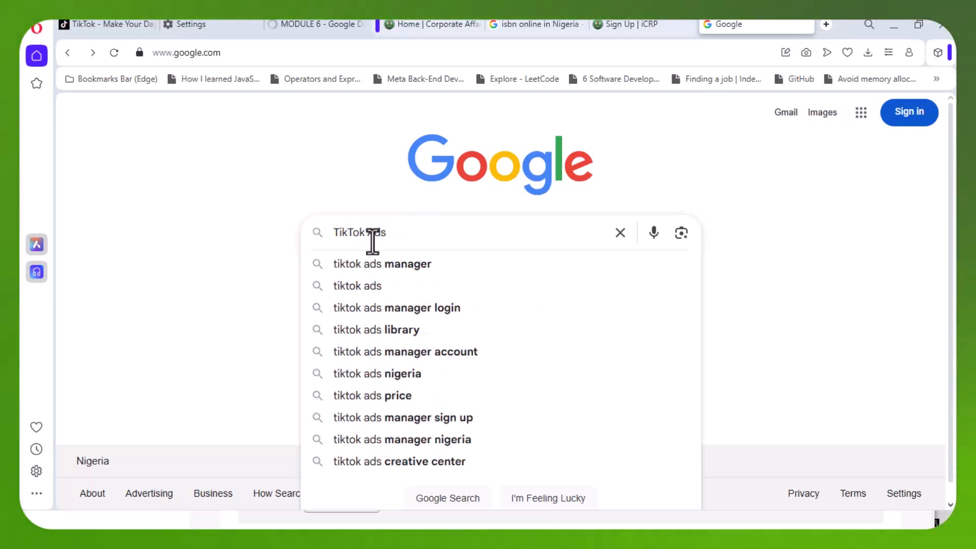
mouse_move(420, 274)
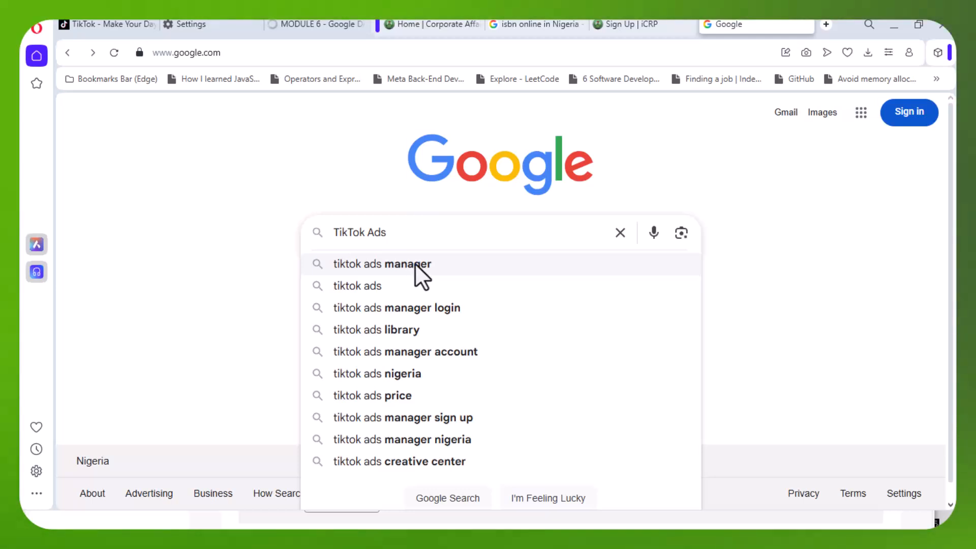
left_click(382, 263)
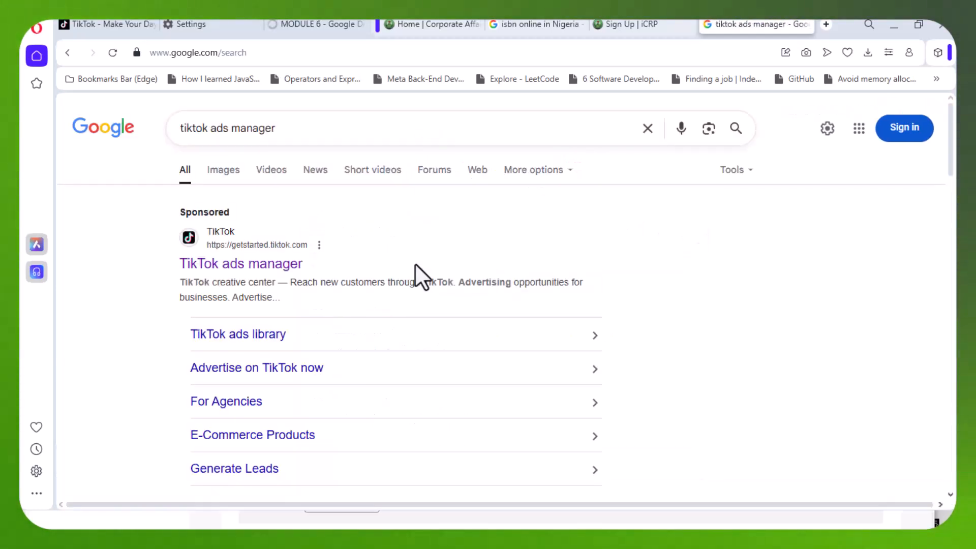
mouse_move(261, 277)
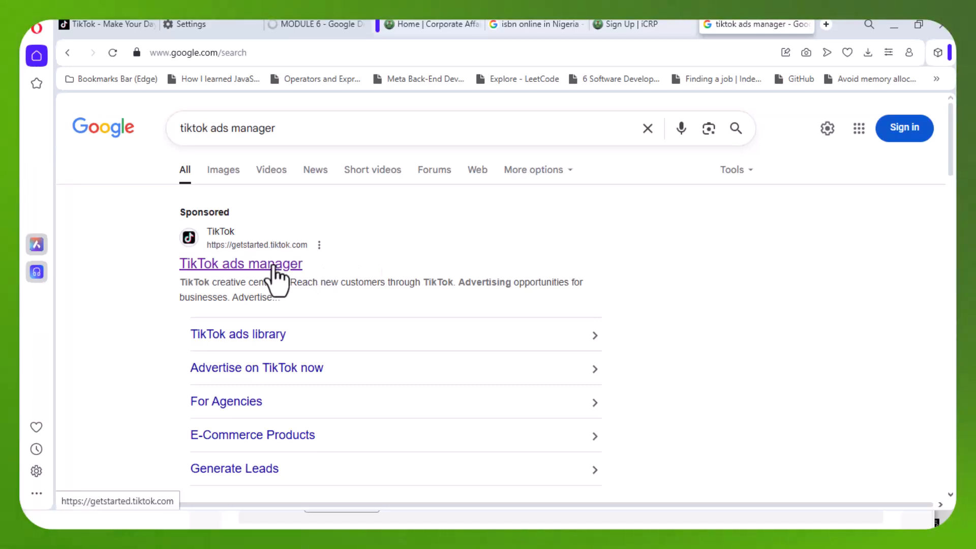
left_click(240, 264)
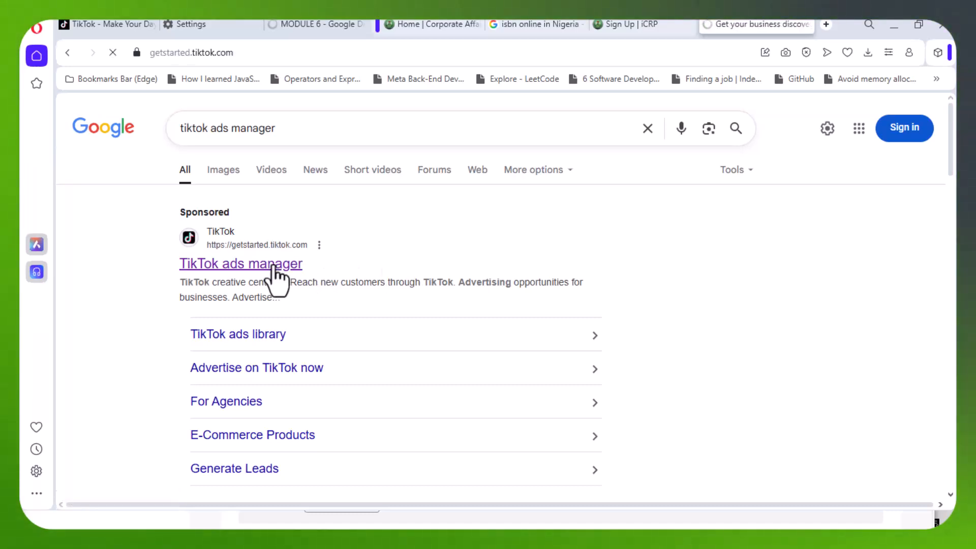
Close the Ad Assistant side panel and go to the TikTok for Business sign-in page
left_click(241, 263)
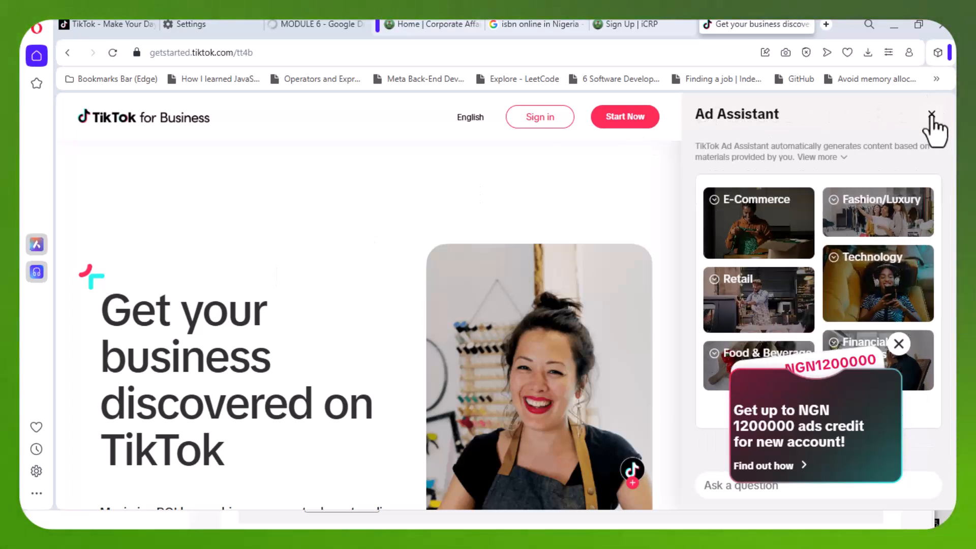
left_click(932, 115)
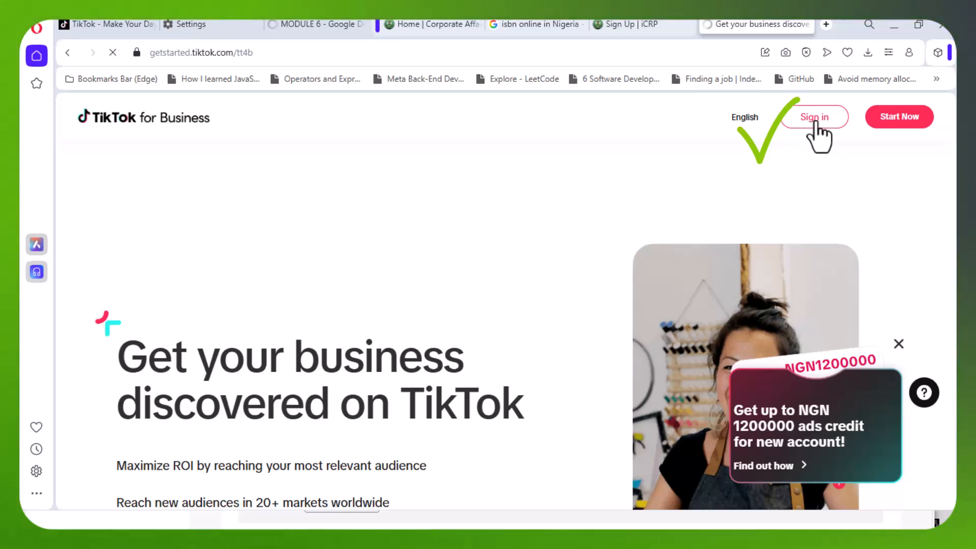
left_click(815, 117)
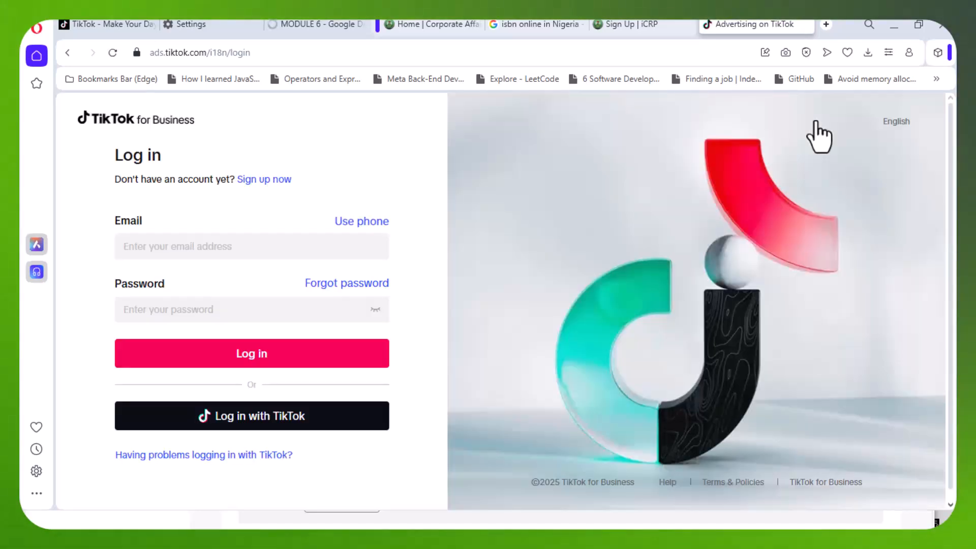
mouse_move(56, 236)
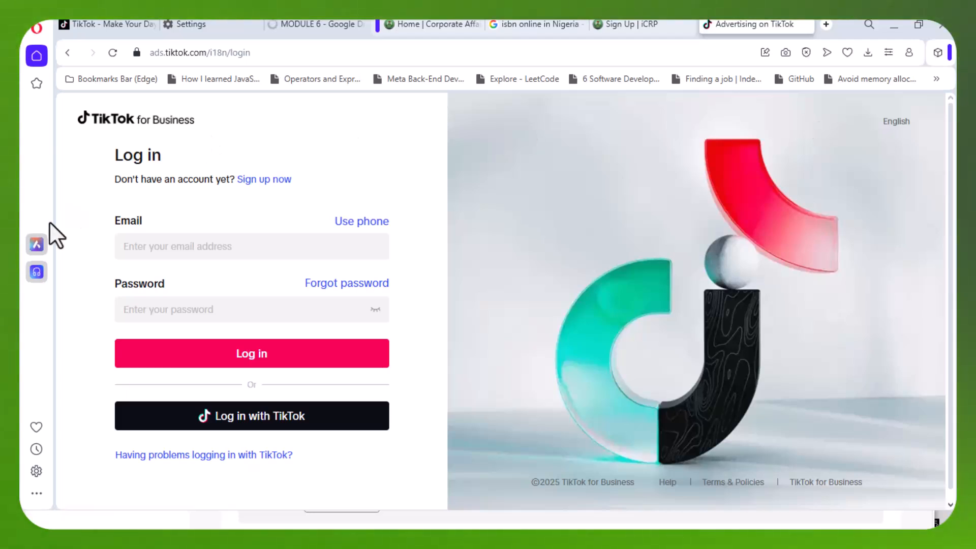
mouse_move(128, 130)
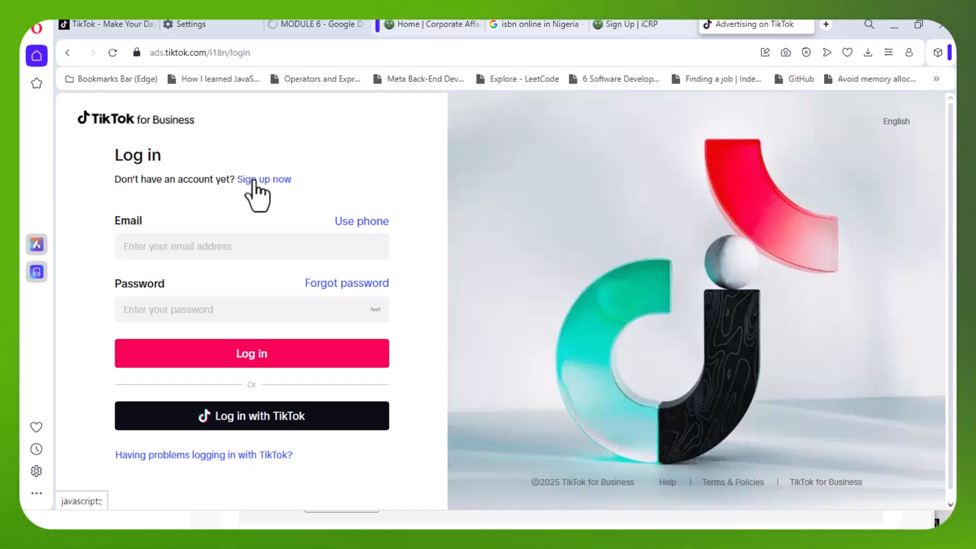
mouse_move(277, 196)
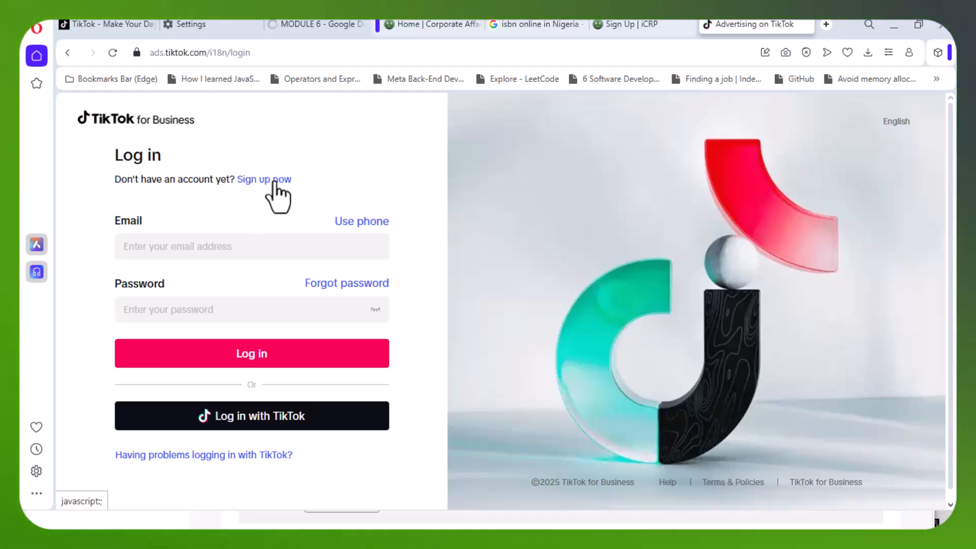
Switch to creating a new account and start entering the account email
left_click(263, 179)
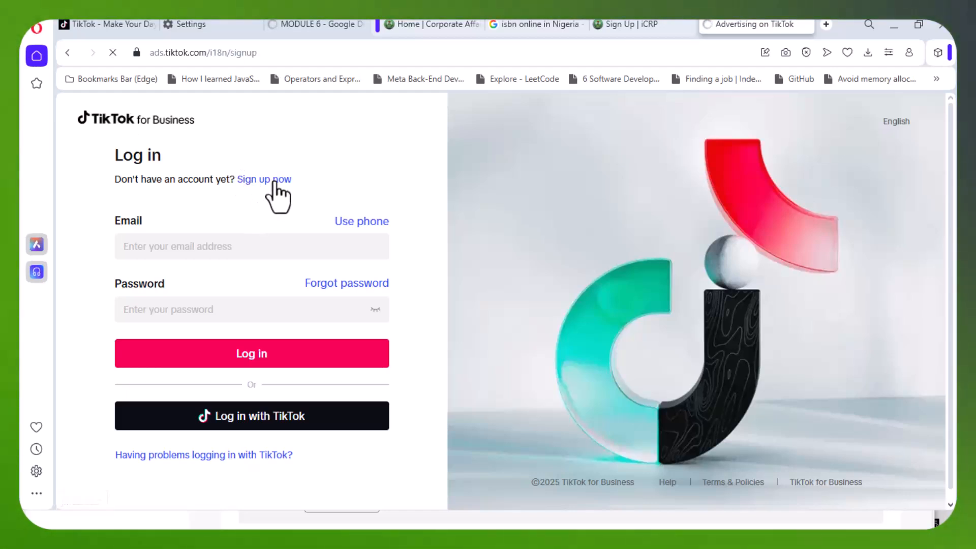
left_click(263, 180)
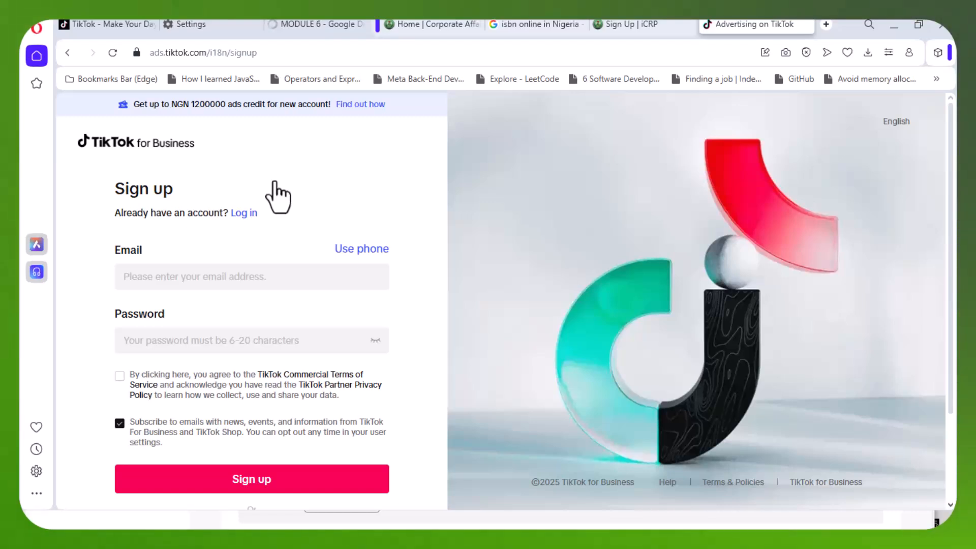
left_click(251, 277)
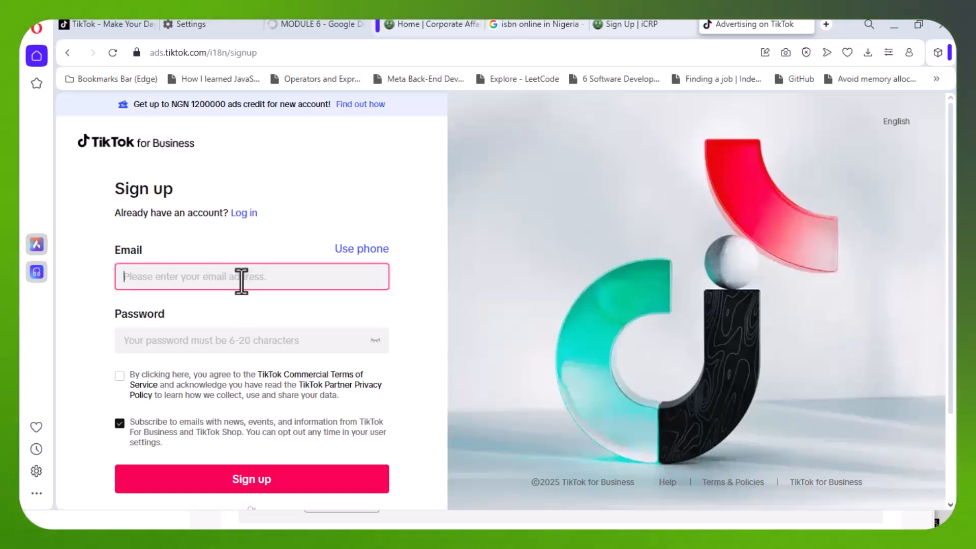
left_click(252, 276)
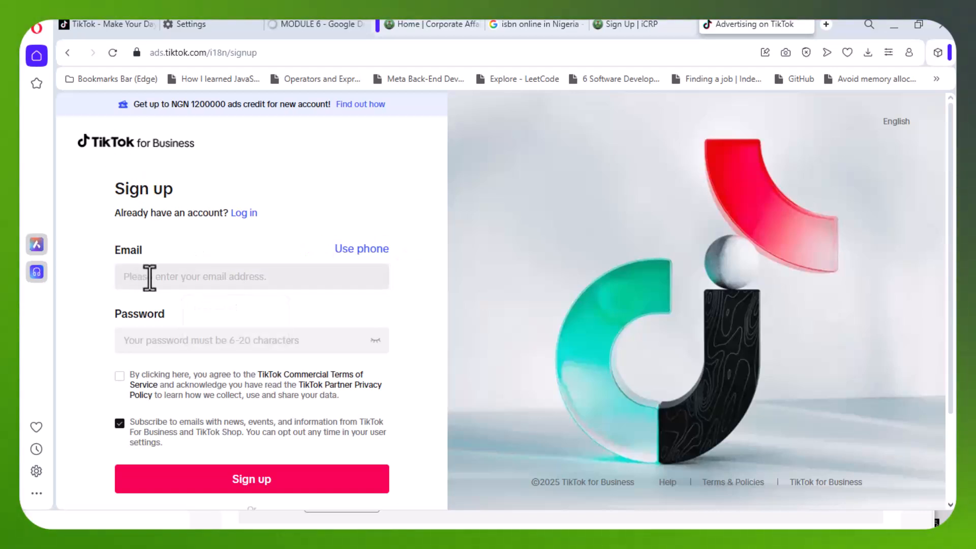
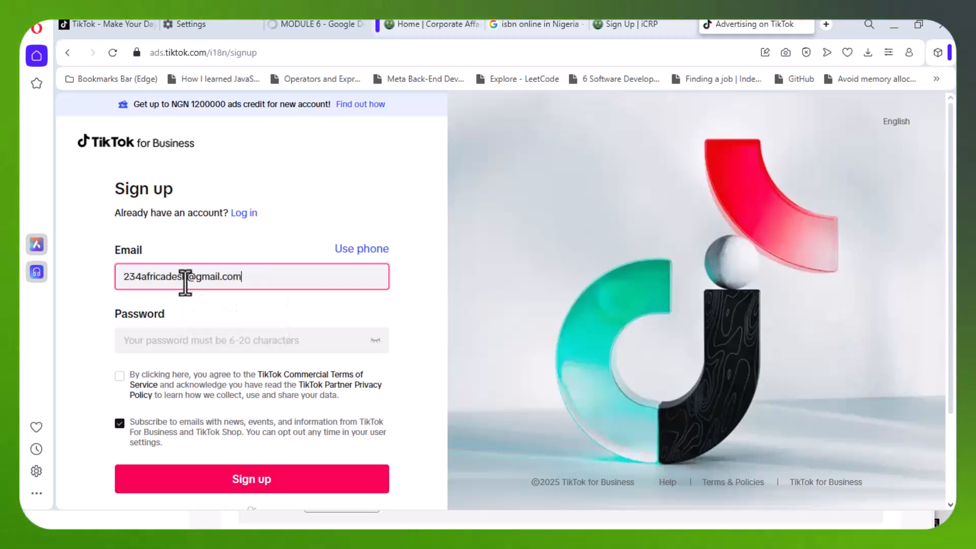
left_click(252, 340)
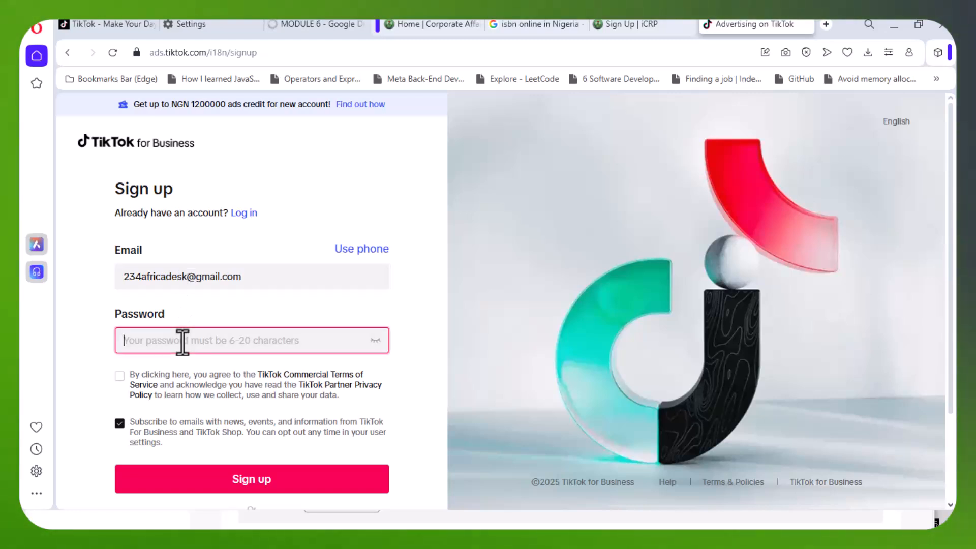
mouse_move(132, 182)
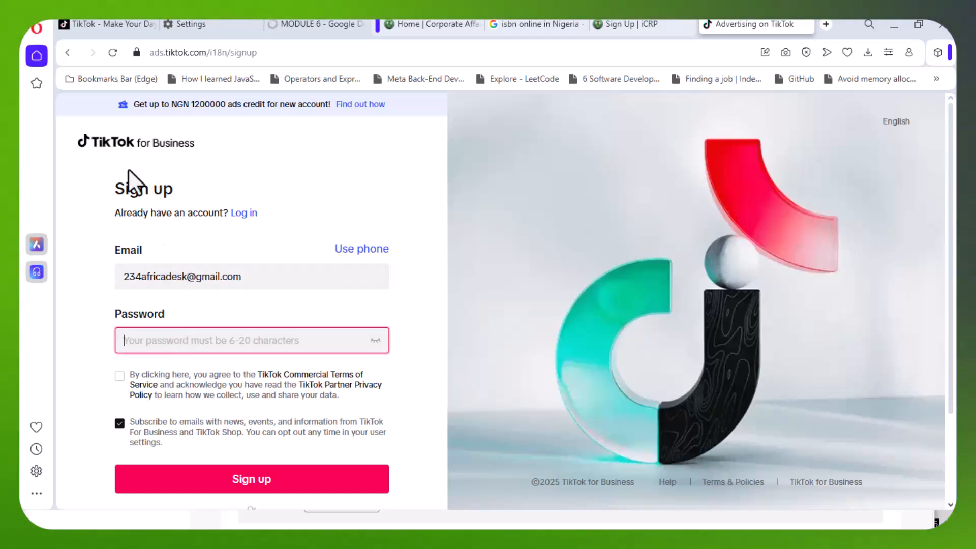
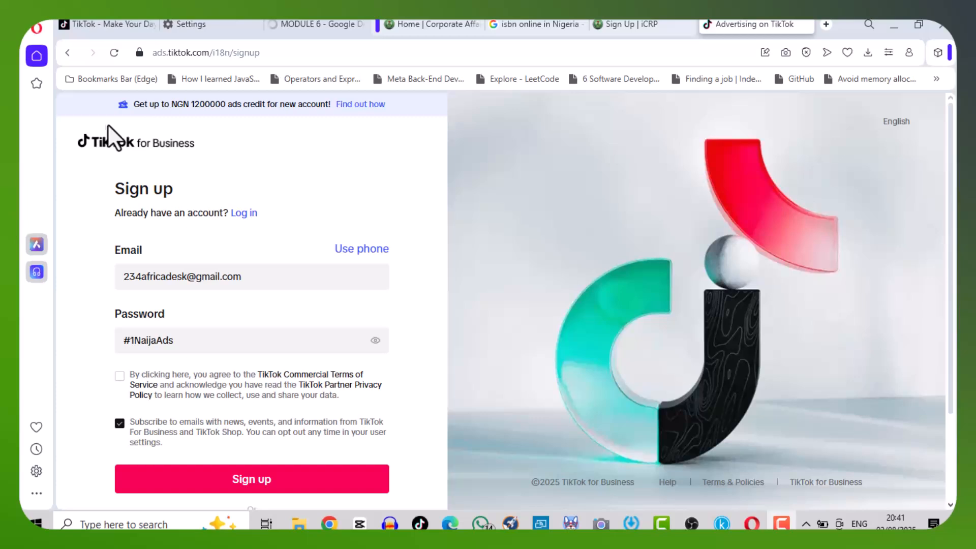
left_click(375, 340)
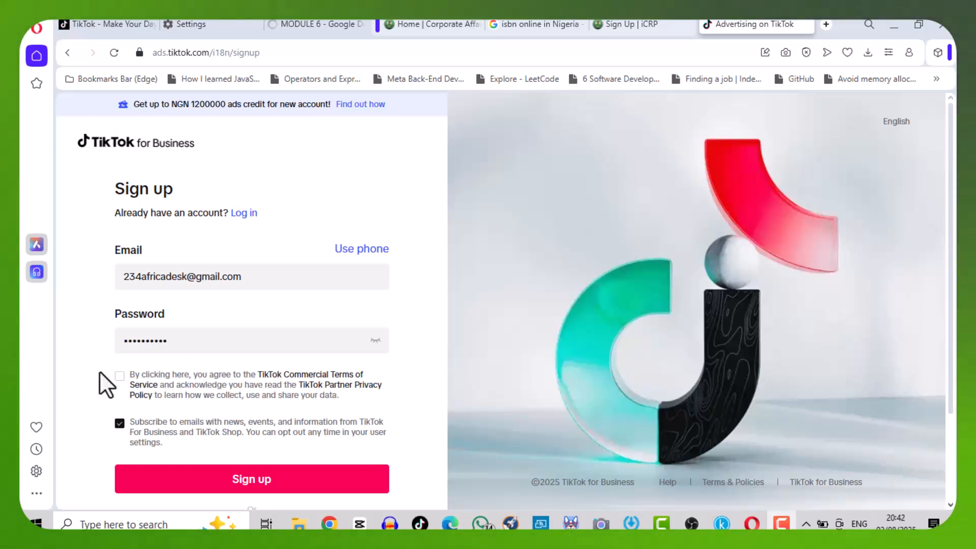
left_click(119, 375)
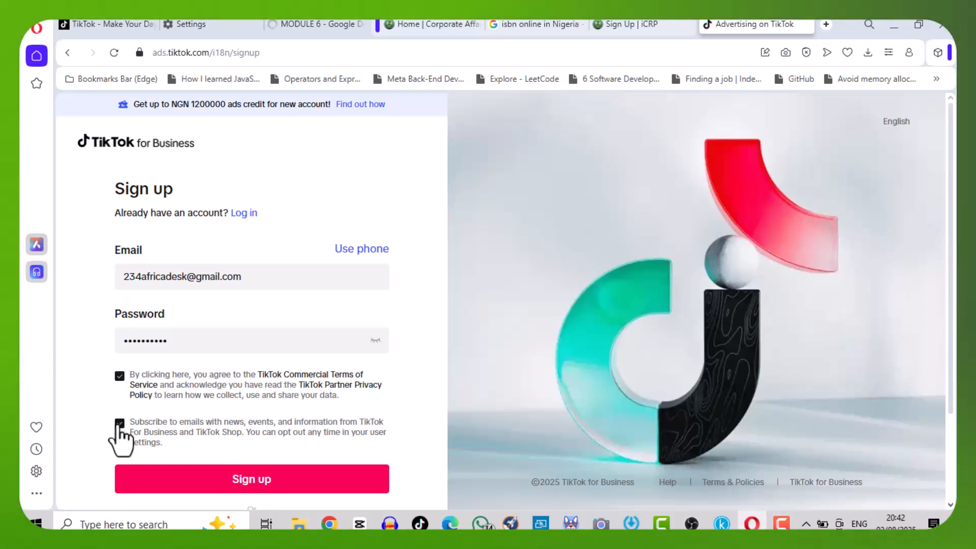
left_click(119, 424)
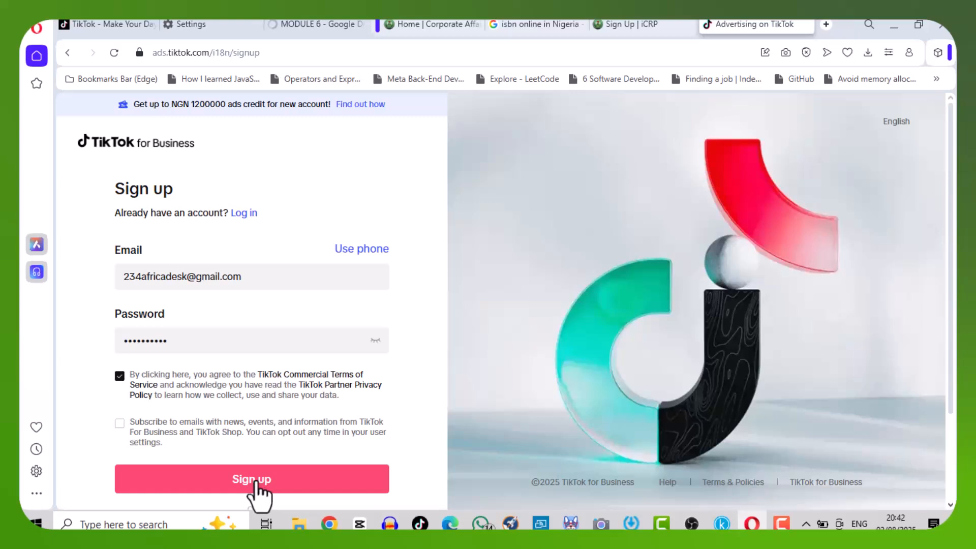
left_click(250, 479)
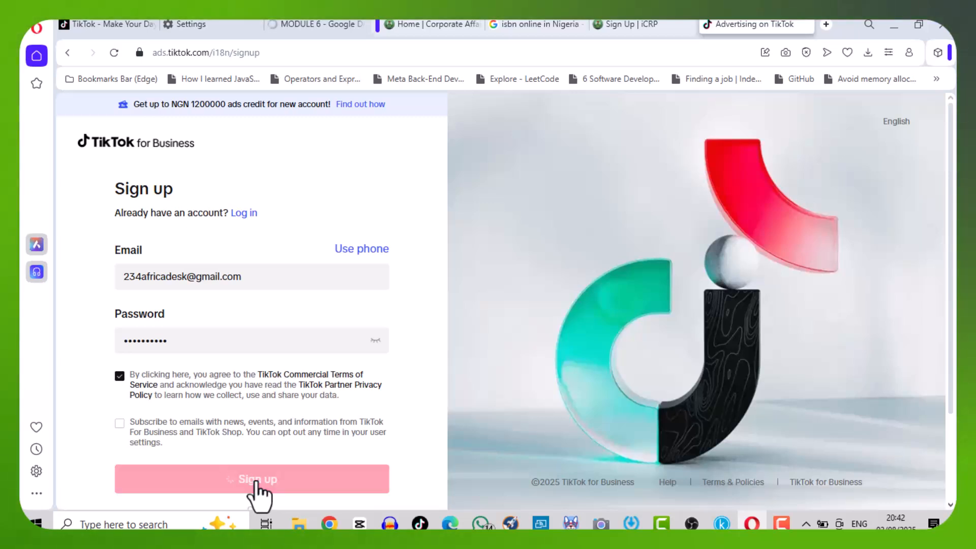
Match the two H shapes in the captcha and confirm, hitting the 'email already registered' error
left_click(251, 479)
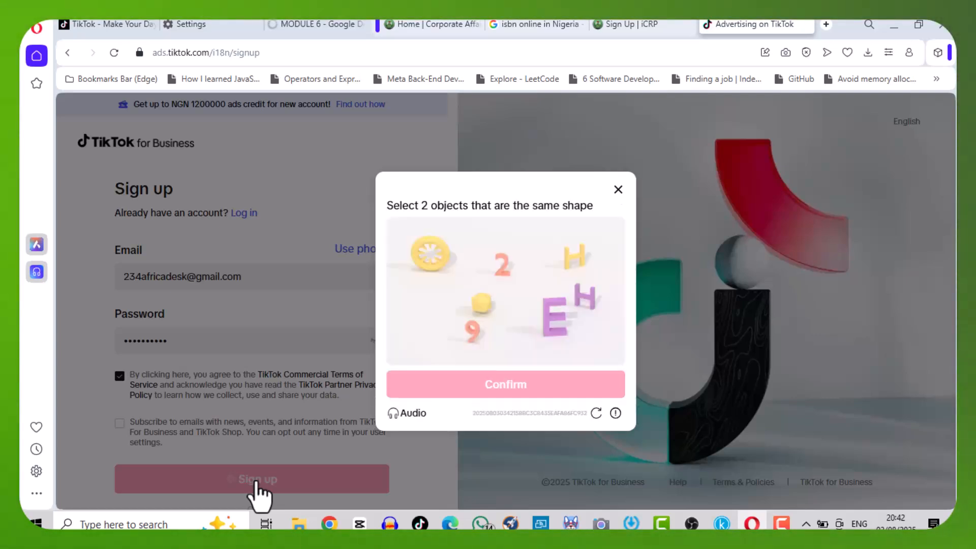
mouse_move(588, 278)
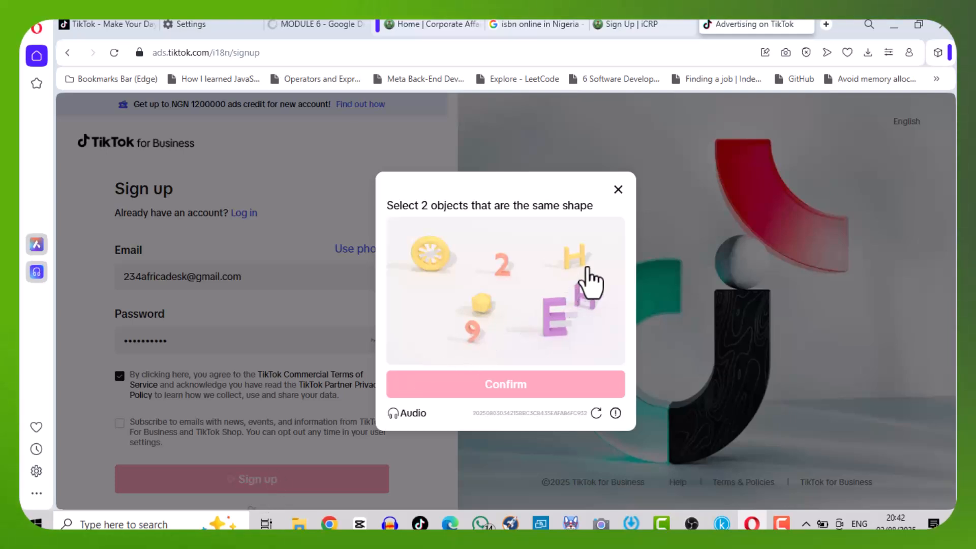
left_click(576, 255)
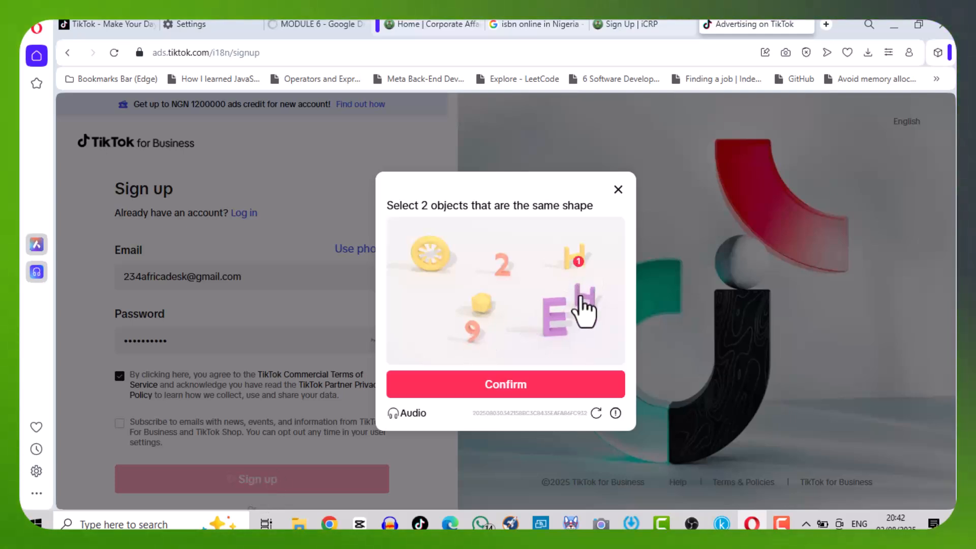
left_click(505, 384)
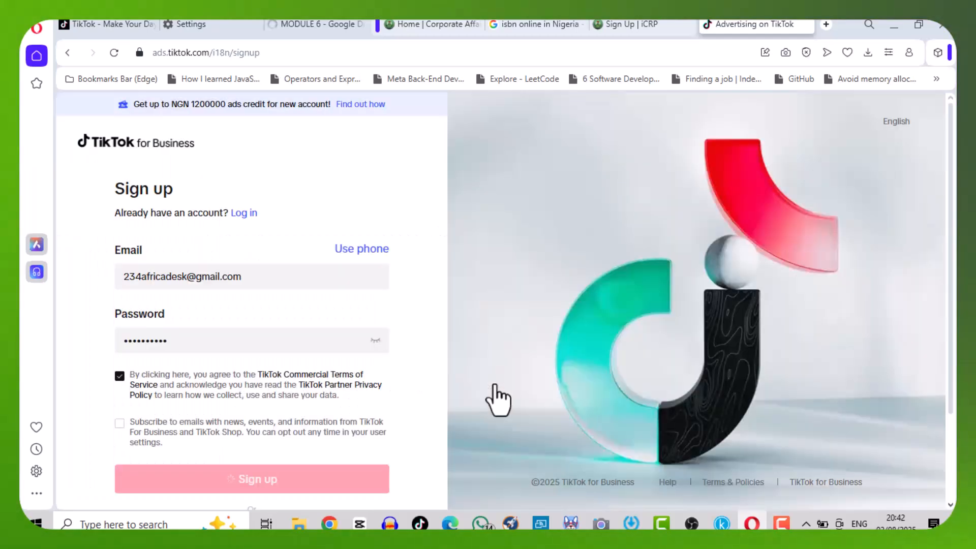
left_click(251, 479)
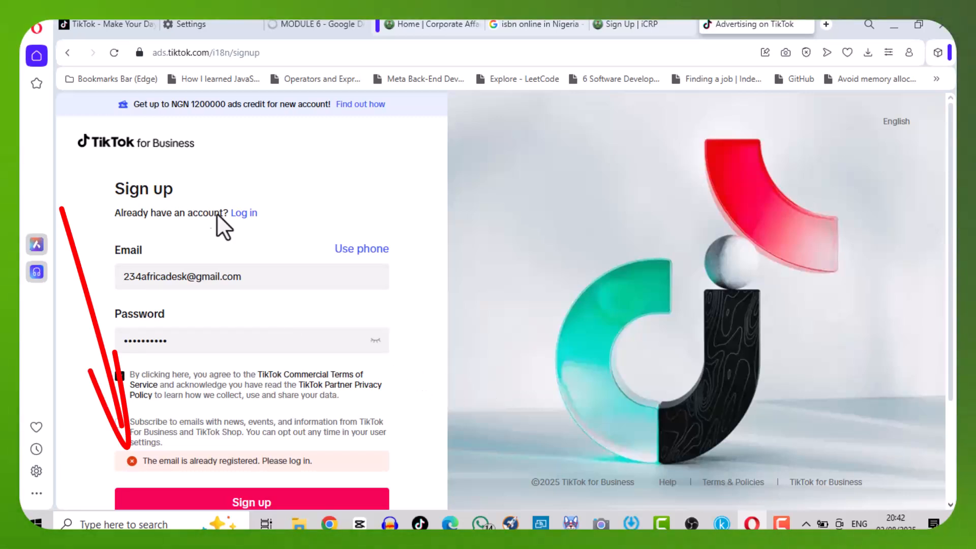
mouse_move(257, 460)
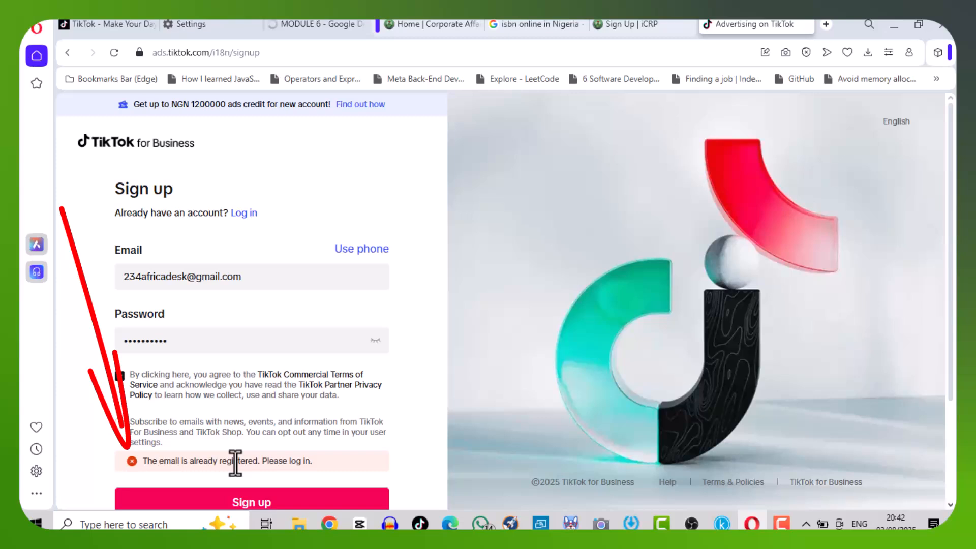
left_click(120, 375)
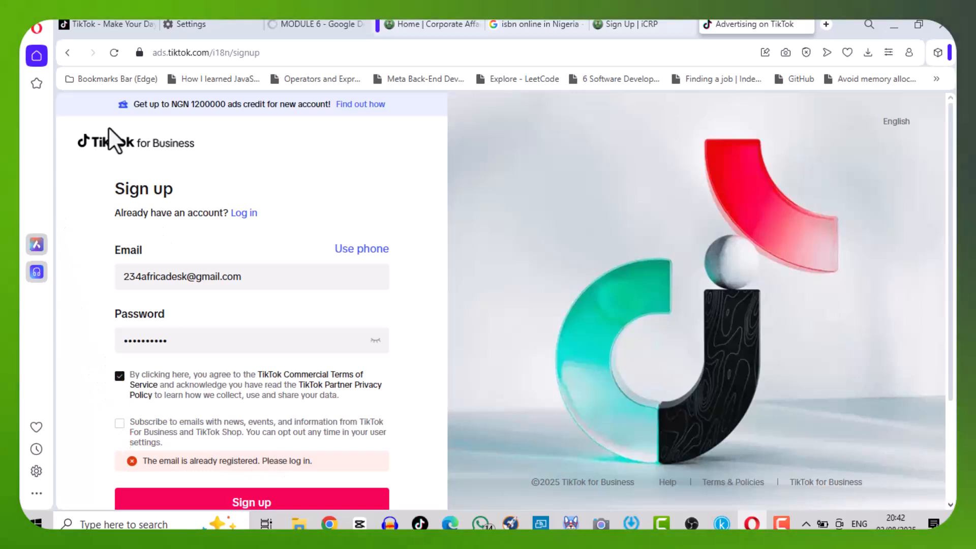
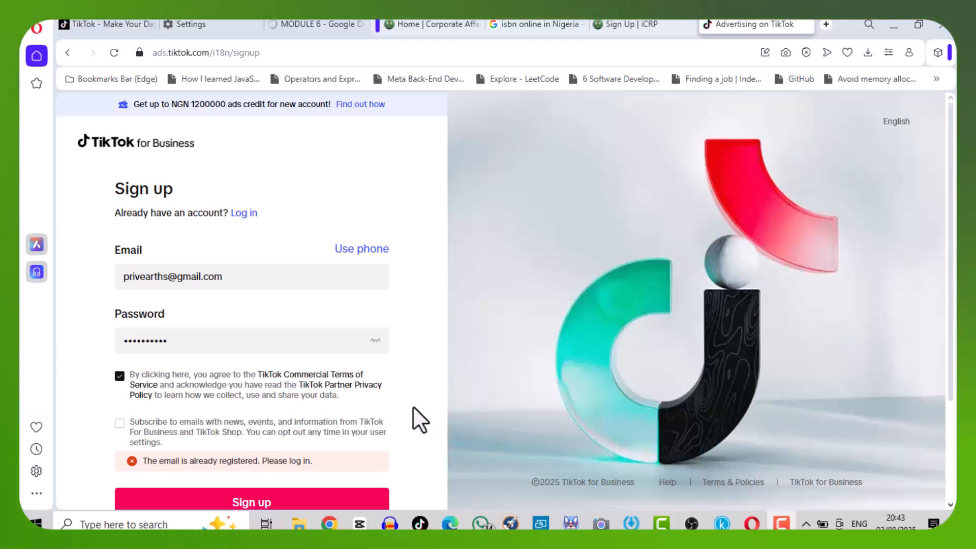
scroll("down", 3)
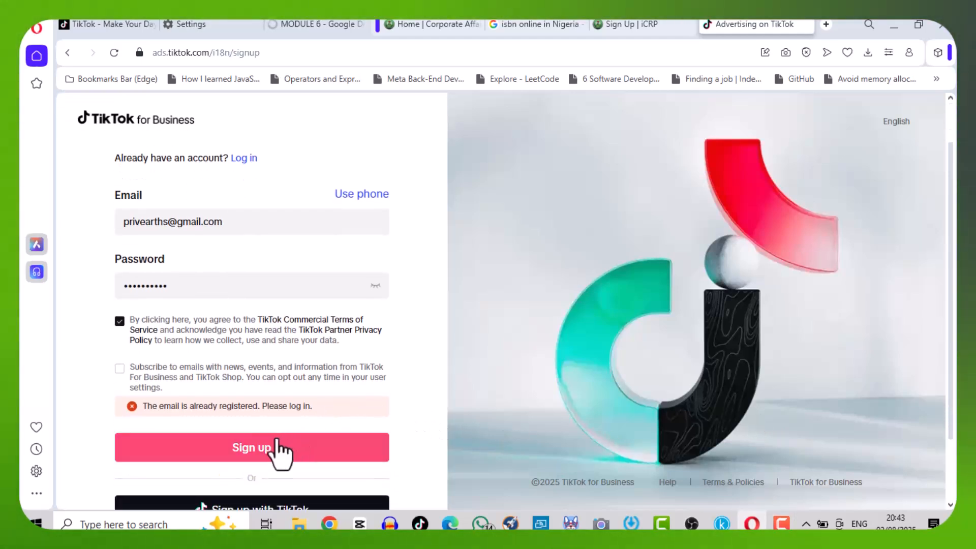
left_click(252, 447)
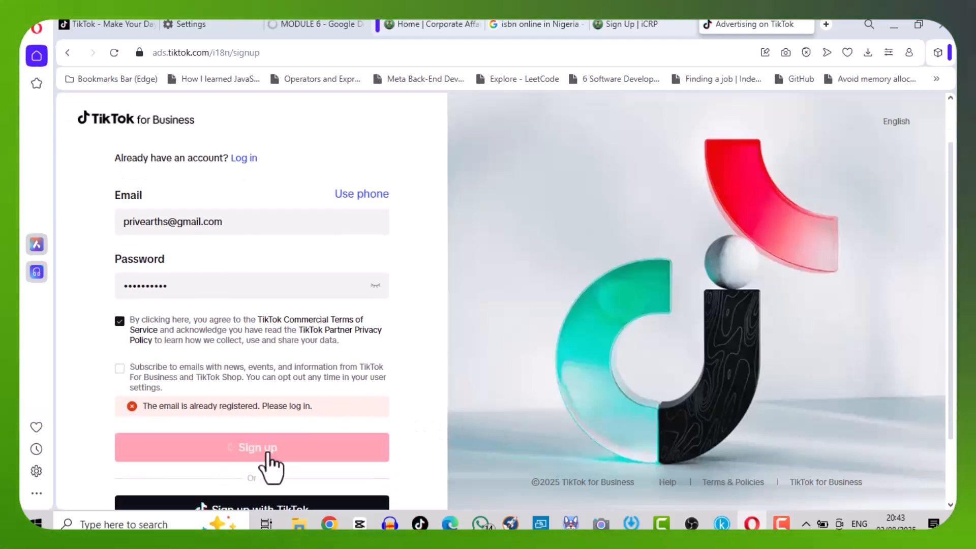
left_click(252, 447)
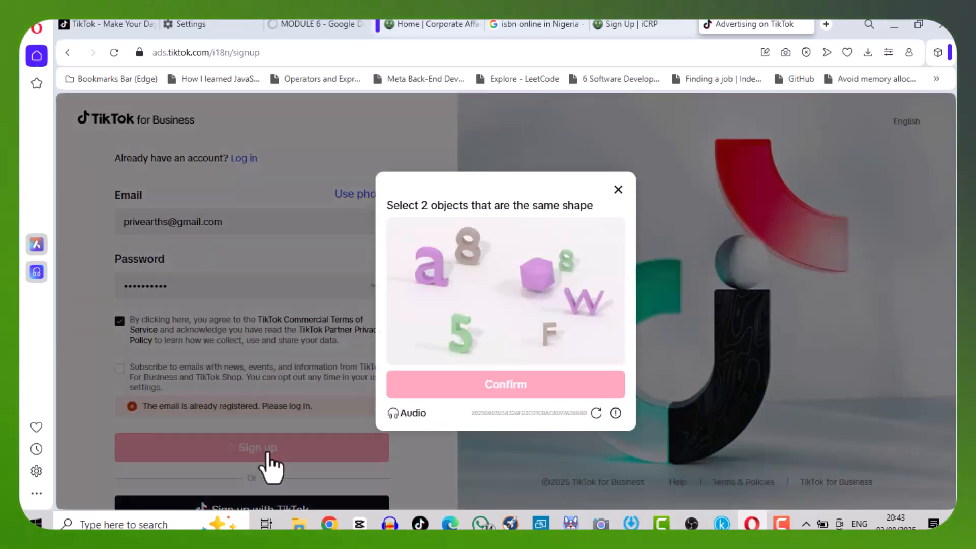
mouse_move(359, 458)
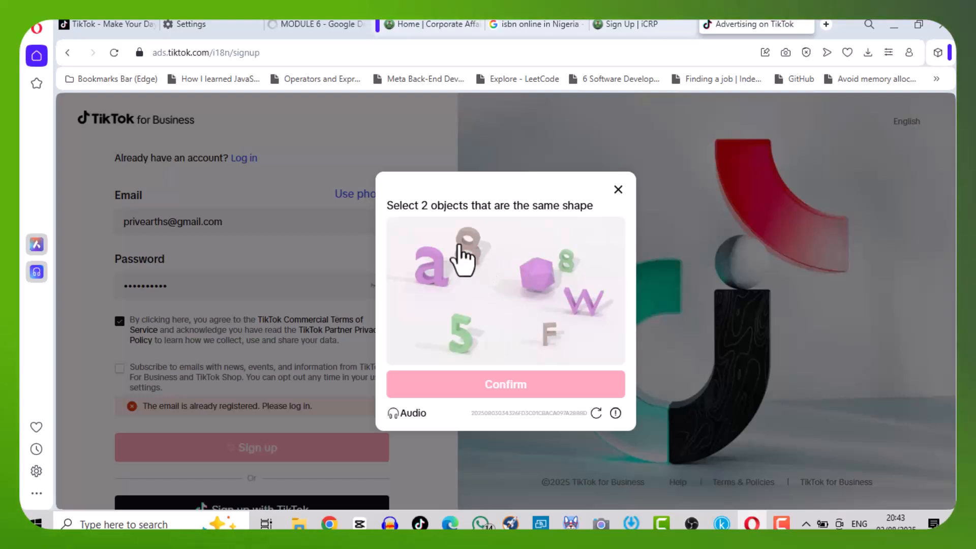
Solve the shape puzzles, matching the 8 shapes and then the two M shapes
left_click(573, 265)
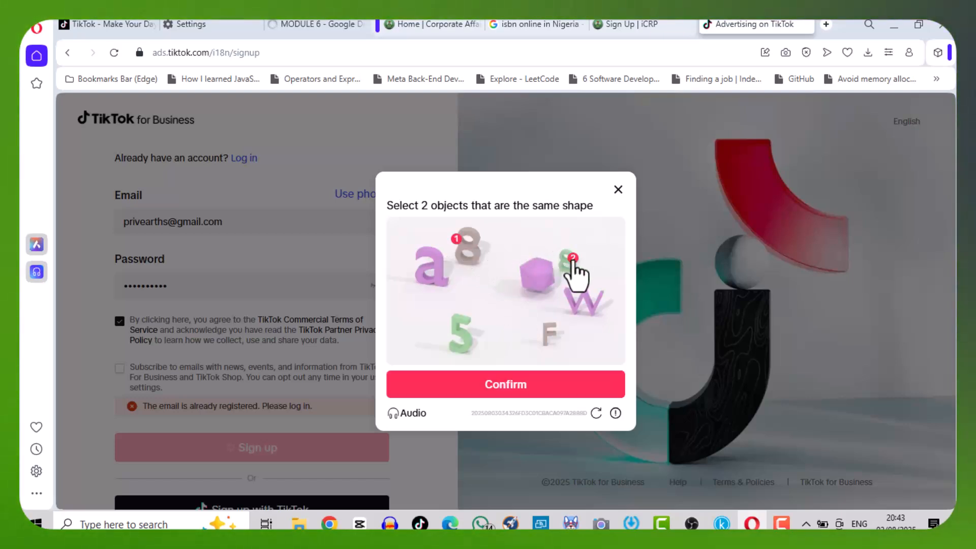
left_click(505, 384)
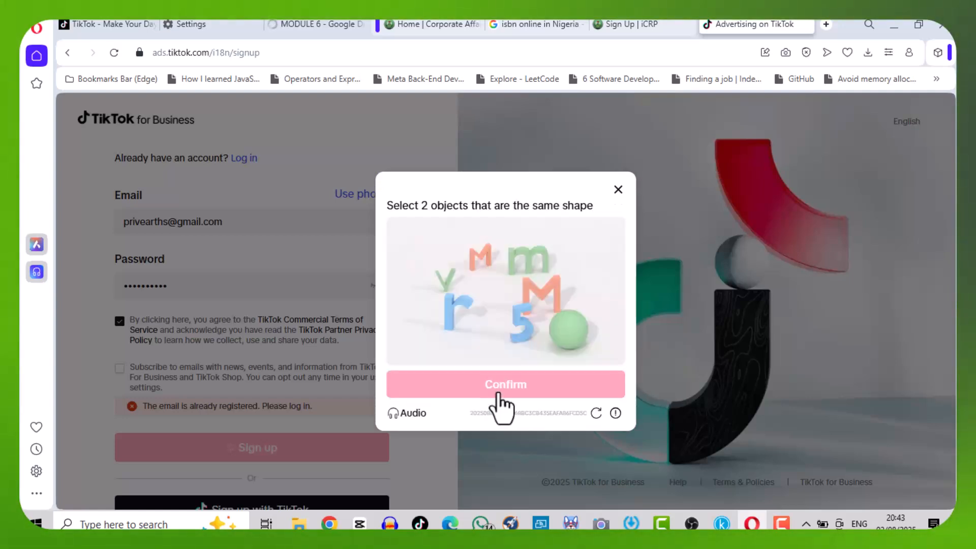
mouse_move(492, 289)
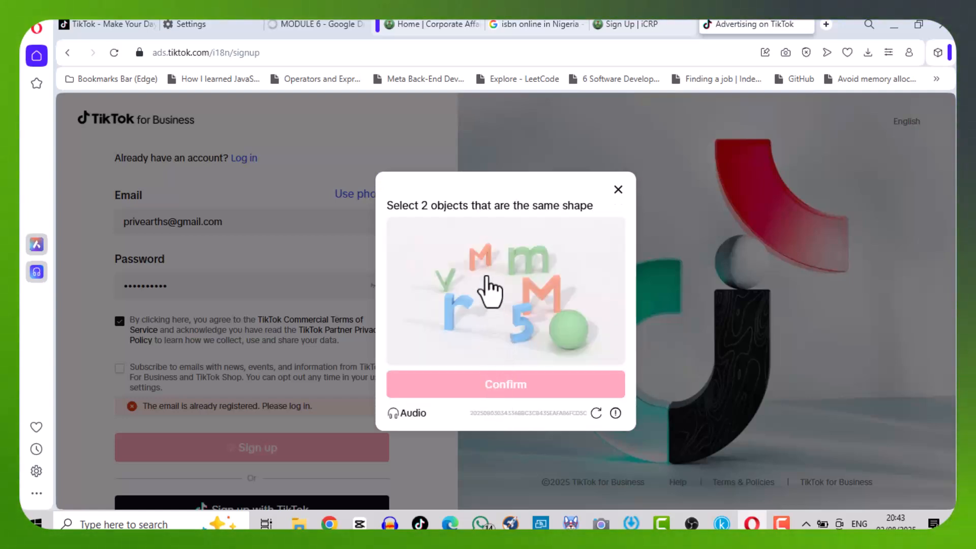
left_click(483, 261)
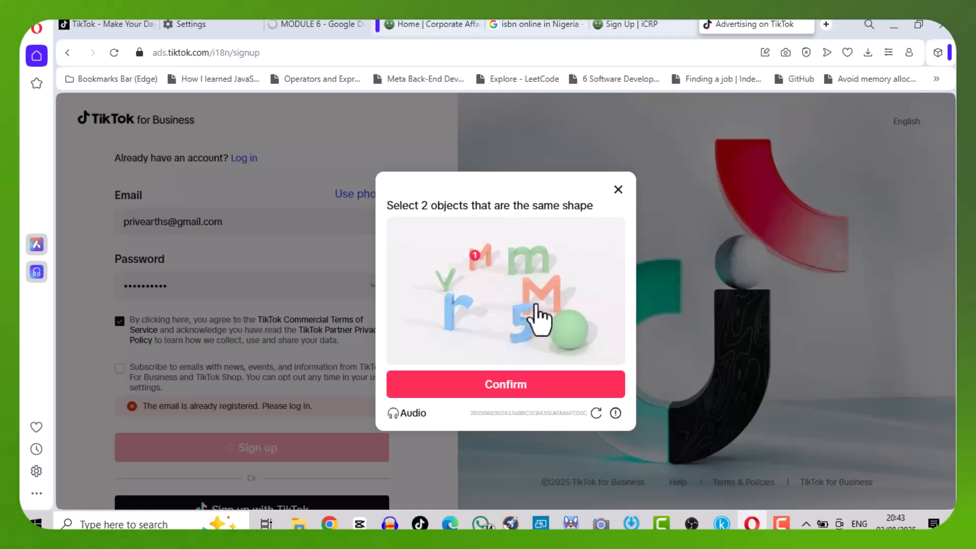
left_click(547, 299)
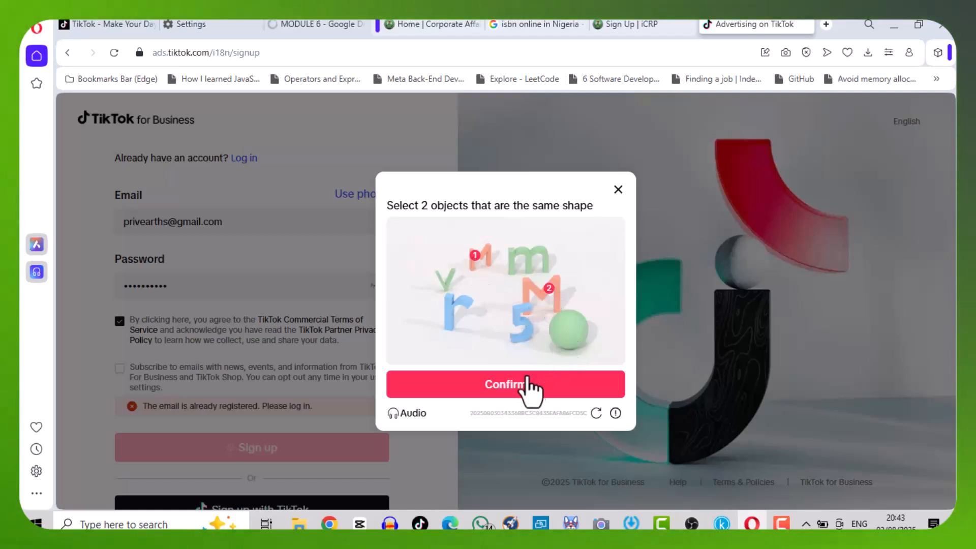
left_click(505, 384)
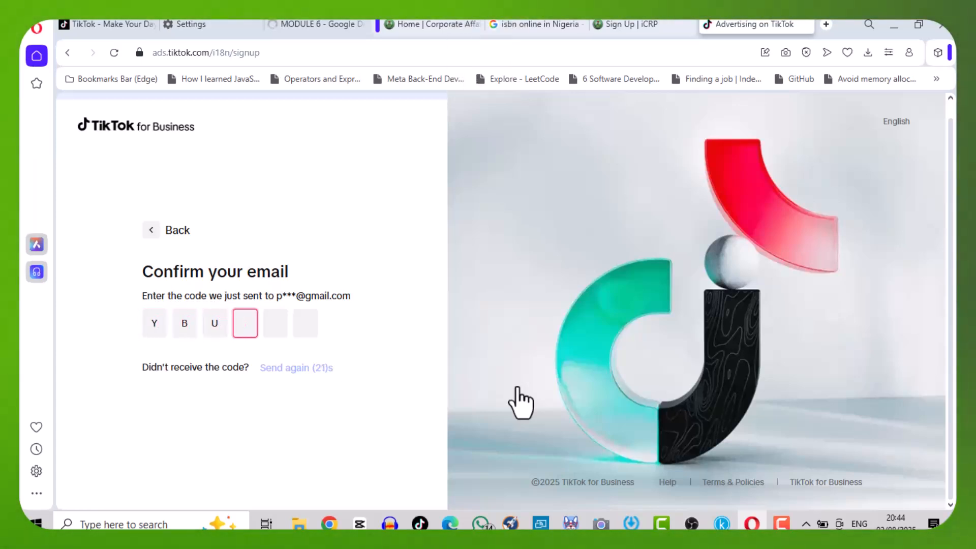
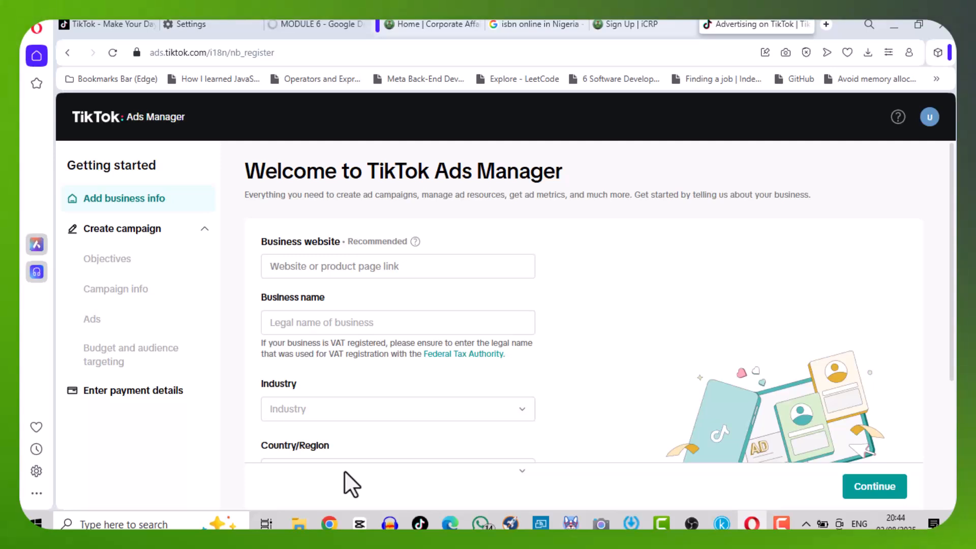
Type the emailed confirmation code into the Confirm your email boxes
mouse_move(468, 393)
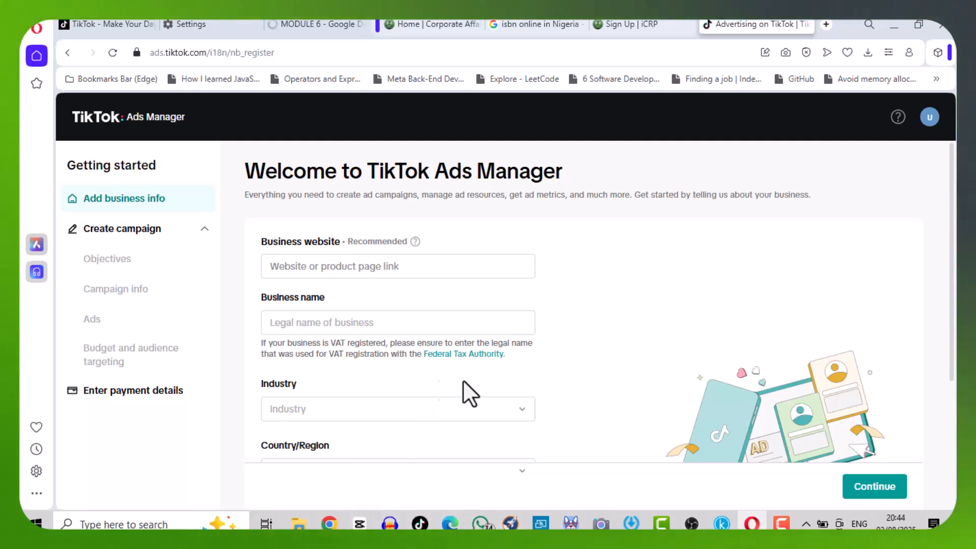
type("https://selar.com/m/234africa")
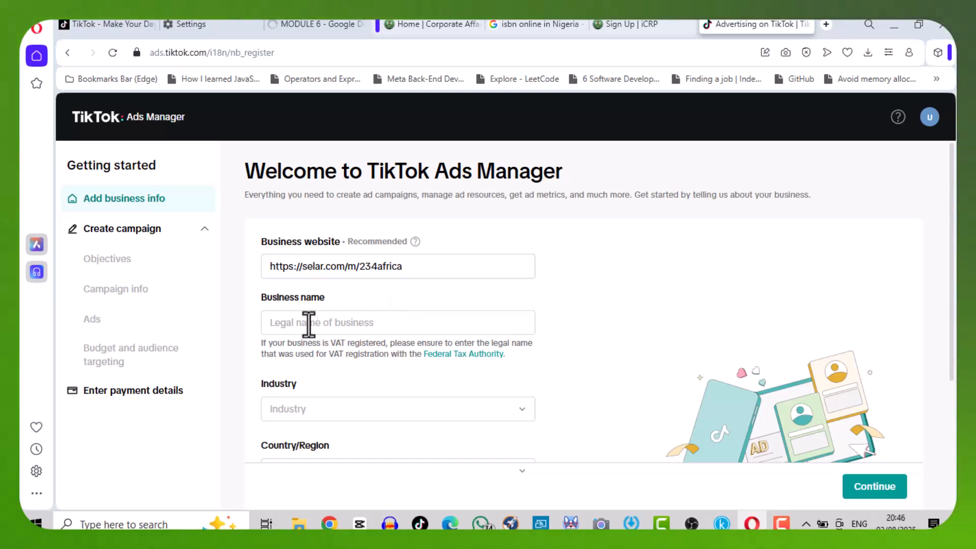
type("Need Met")
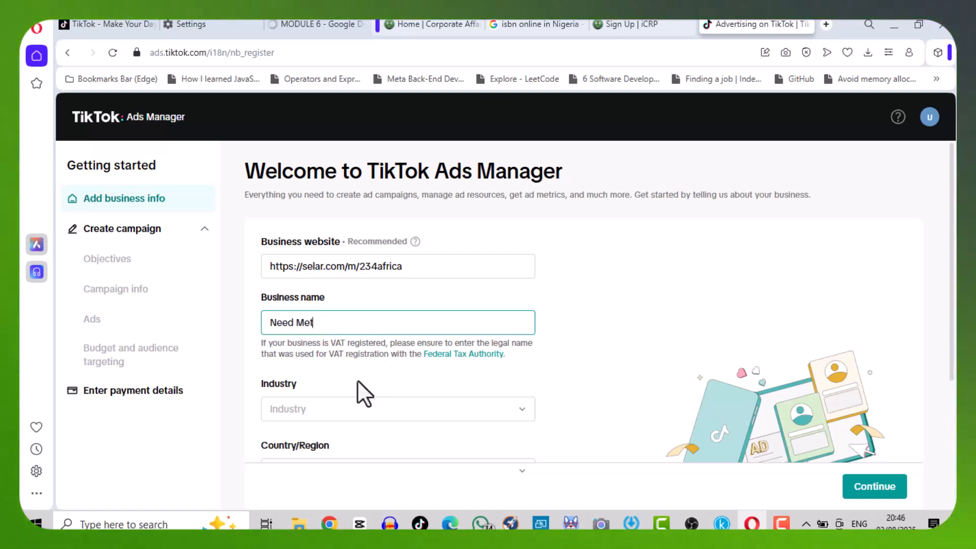
scroll("down", 3)
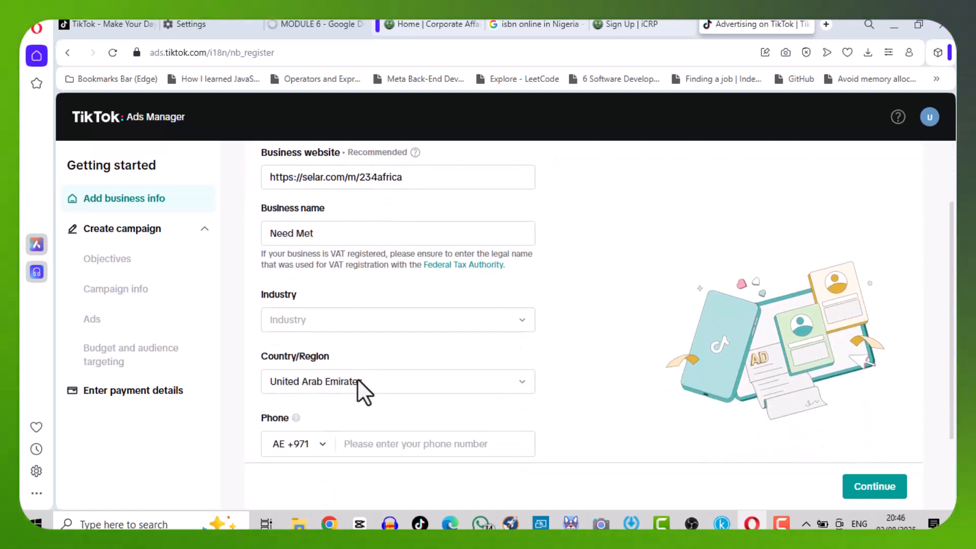
scroll("down", 3)
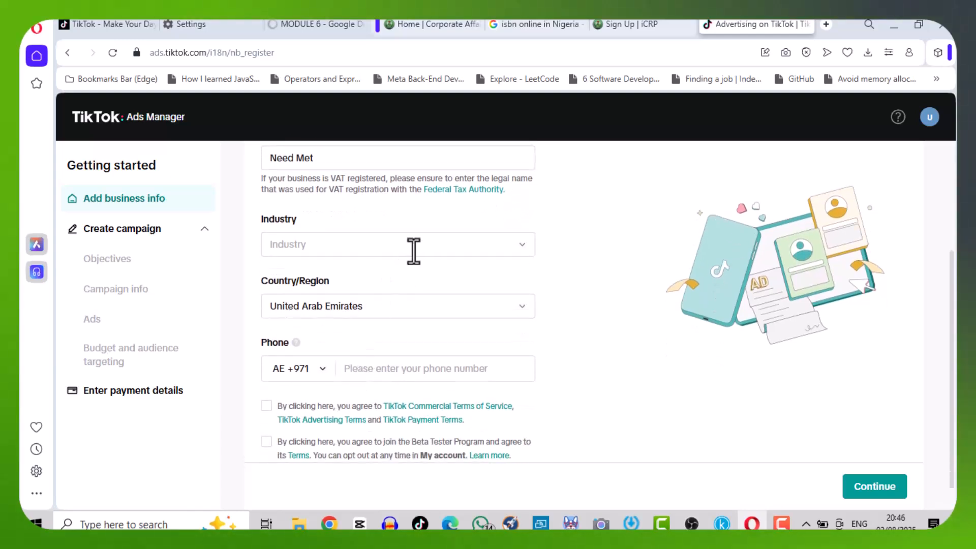
Choose Other under Media & Content Creation as the business industry
left_click(397, 244)
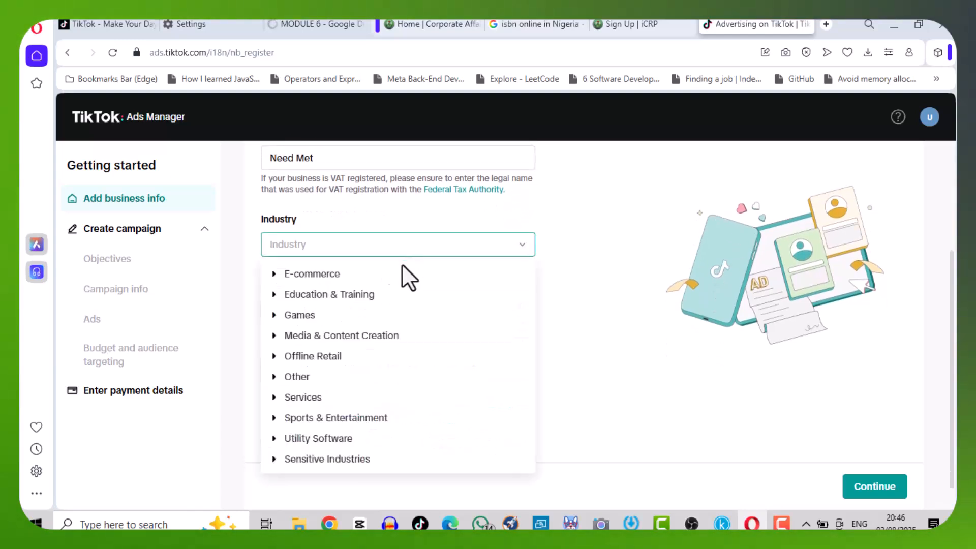
mouse_move(374, 305)
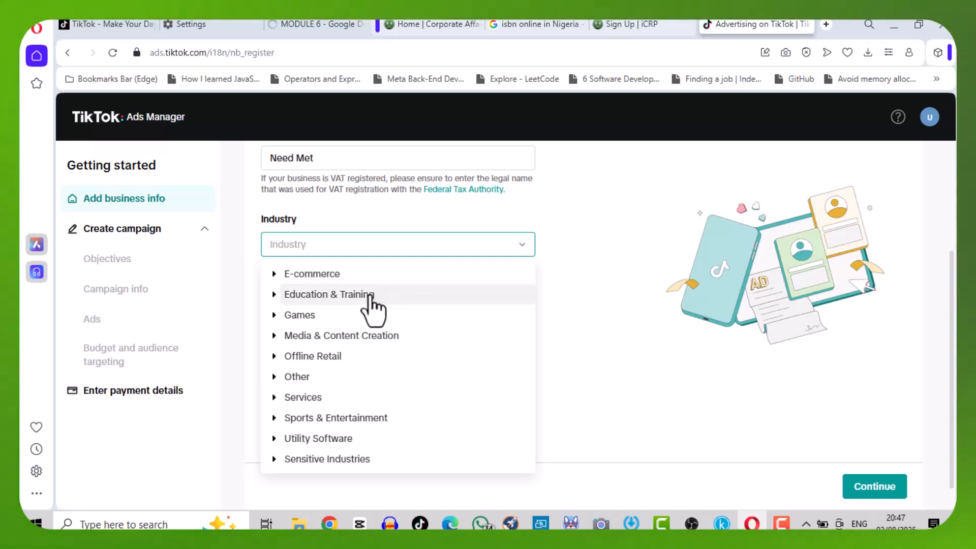
left_click(329, 293)
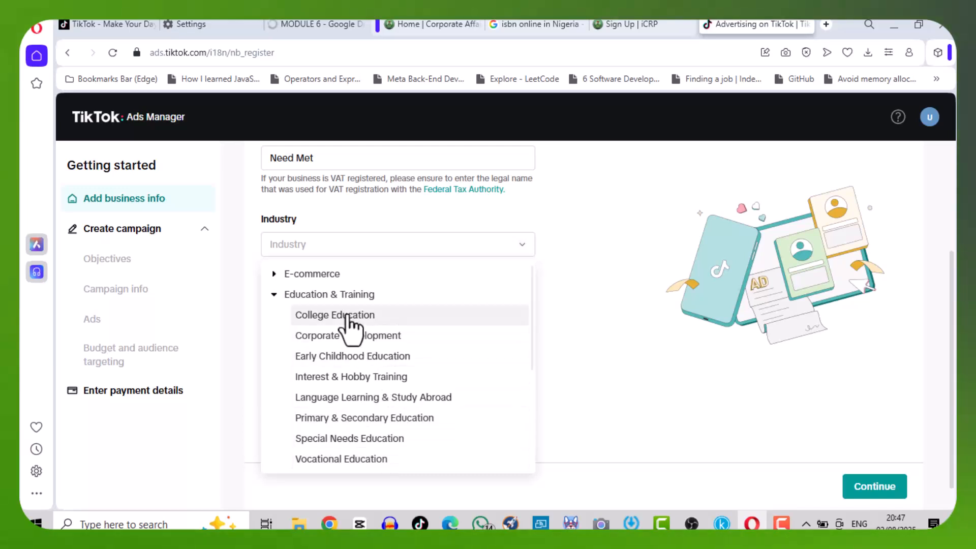
mouse_move(283, 302)
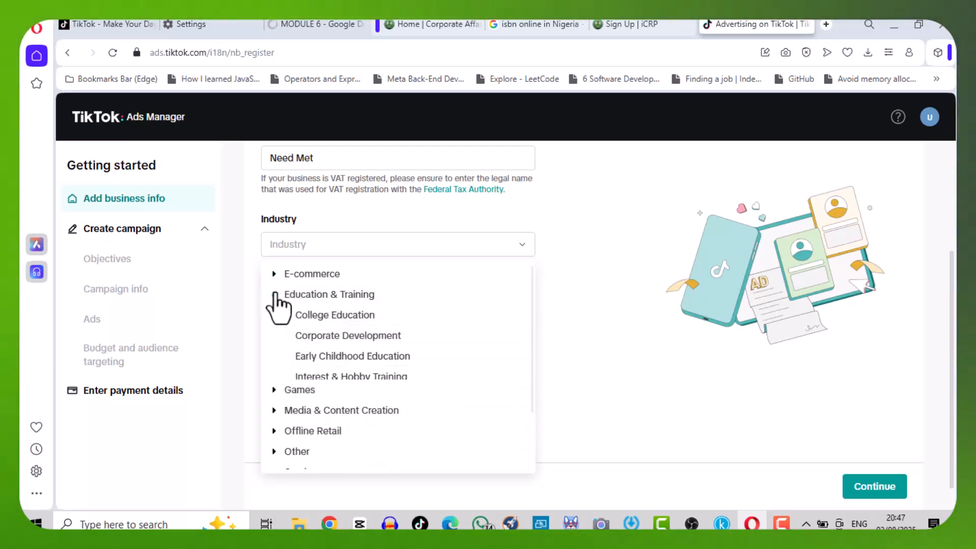
left_click(274, 294)
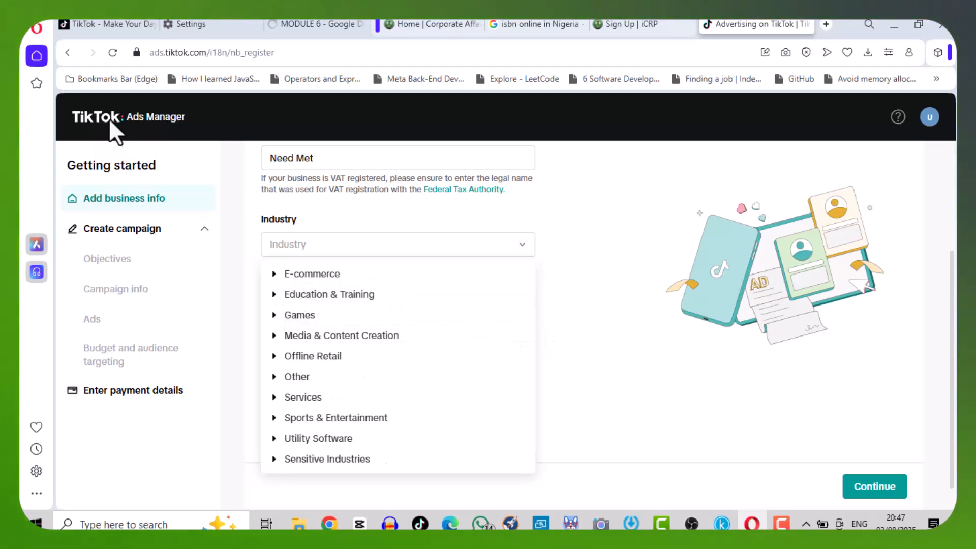
mouse_move(341, 336)
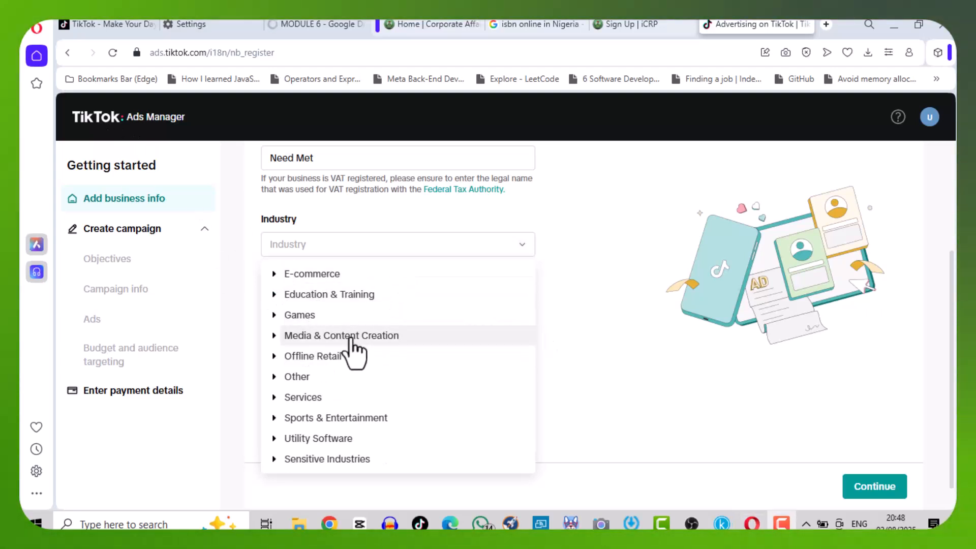
mouse_move(349, 355)
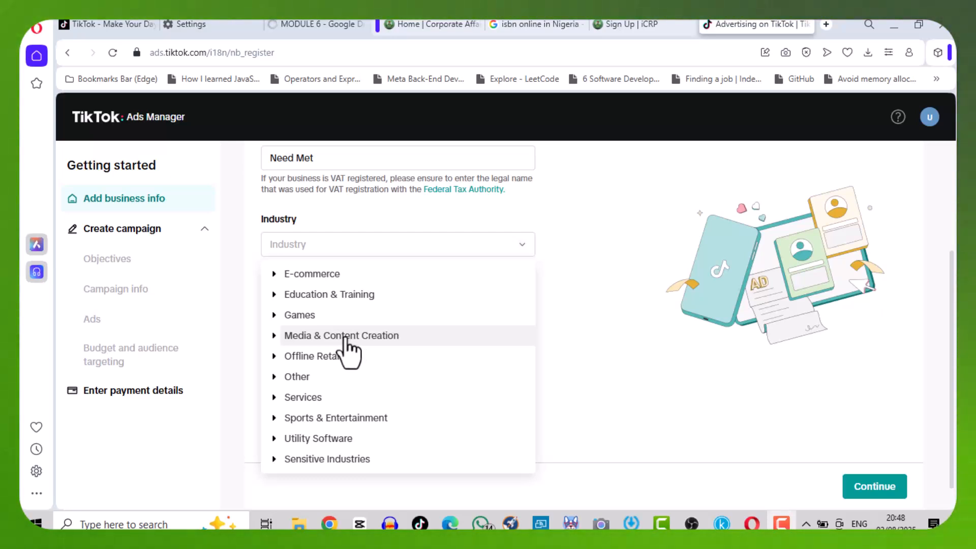
left_click(341, 335)
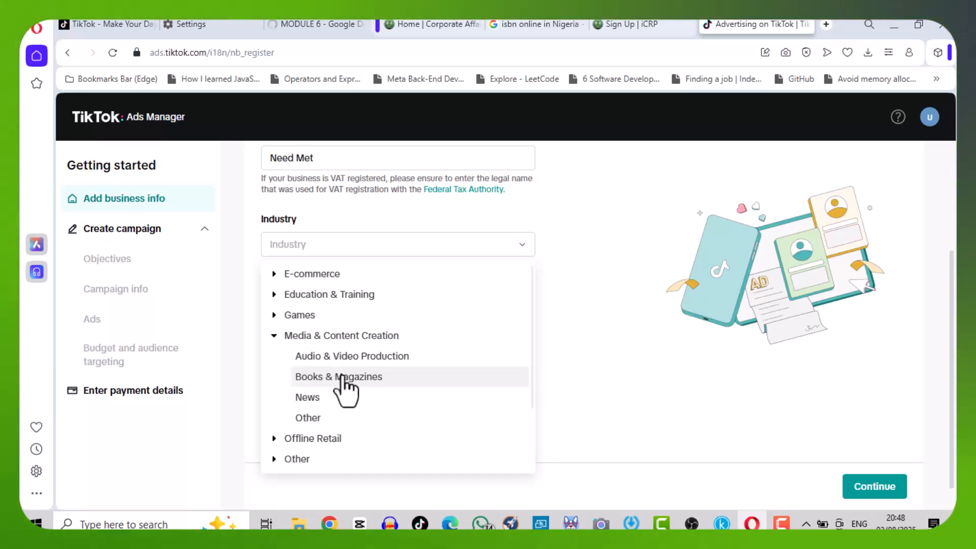
left_click(307, 418)
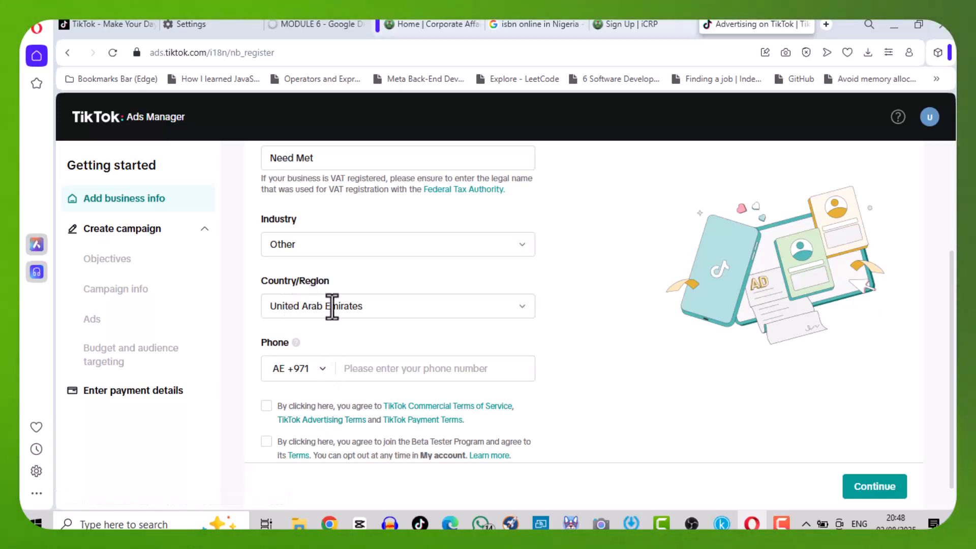
Set the country/region to Nigeria
left_click(397, 305)
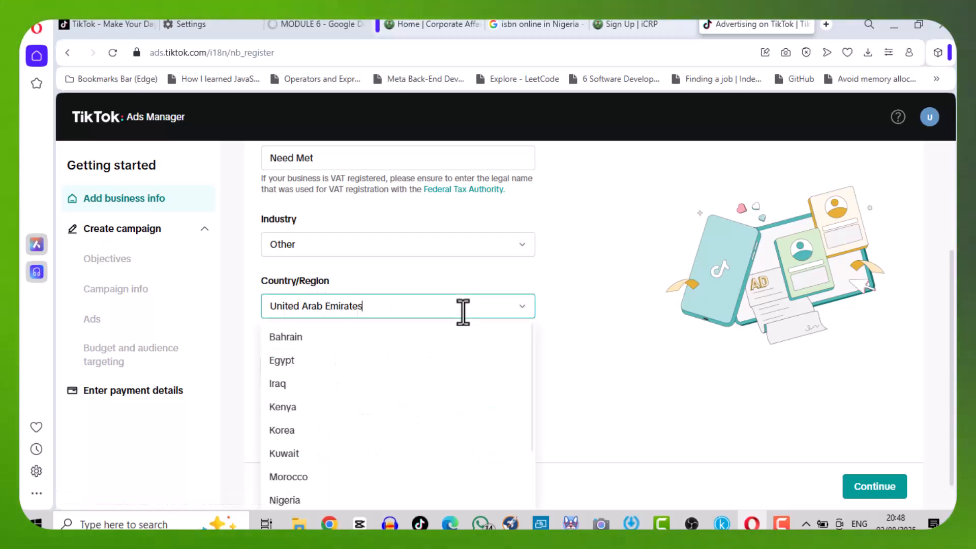
type("nig")
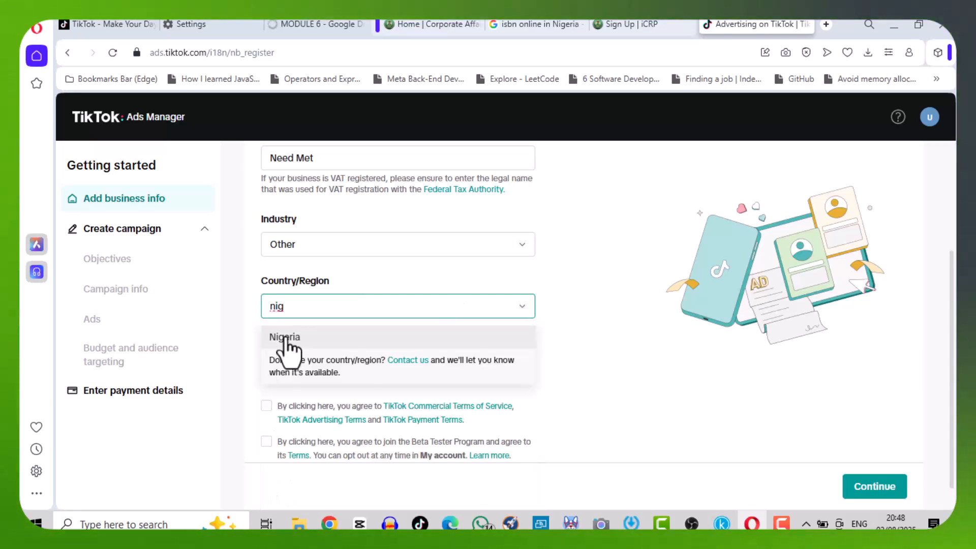
left_click(283, 337)
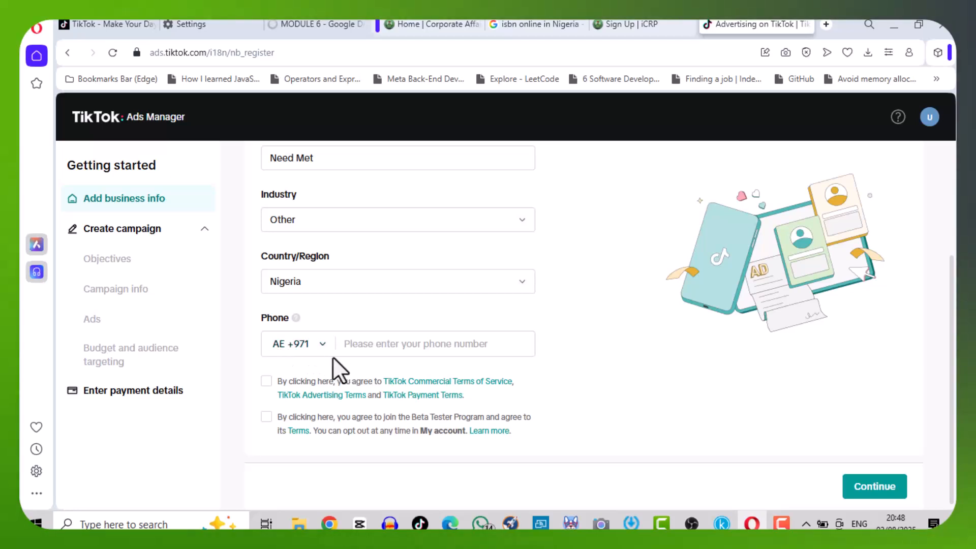
Set the phone code to NG +234 and type the phone number
left_click(297, 344)
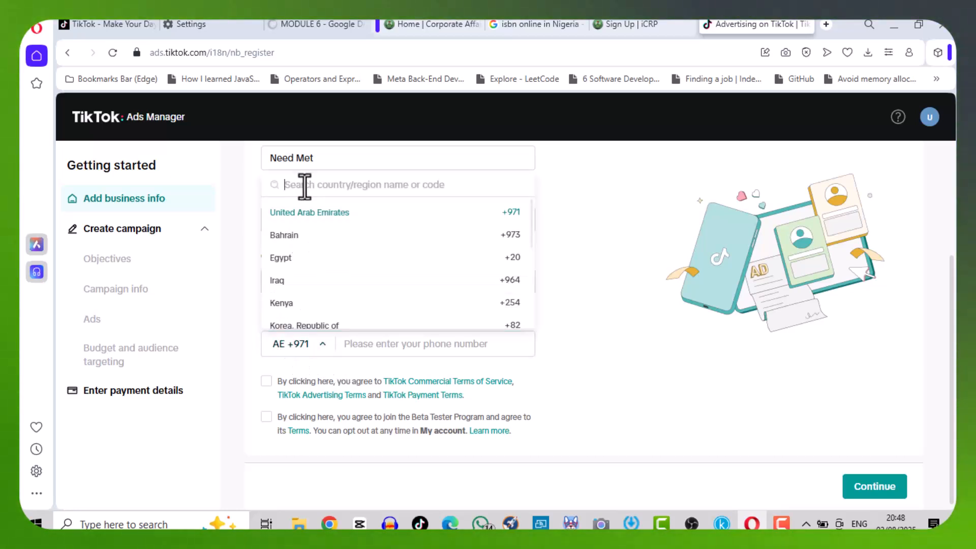
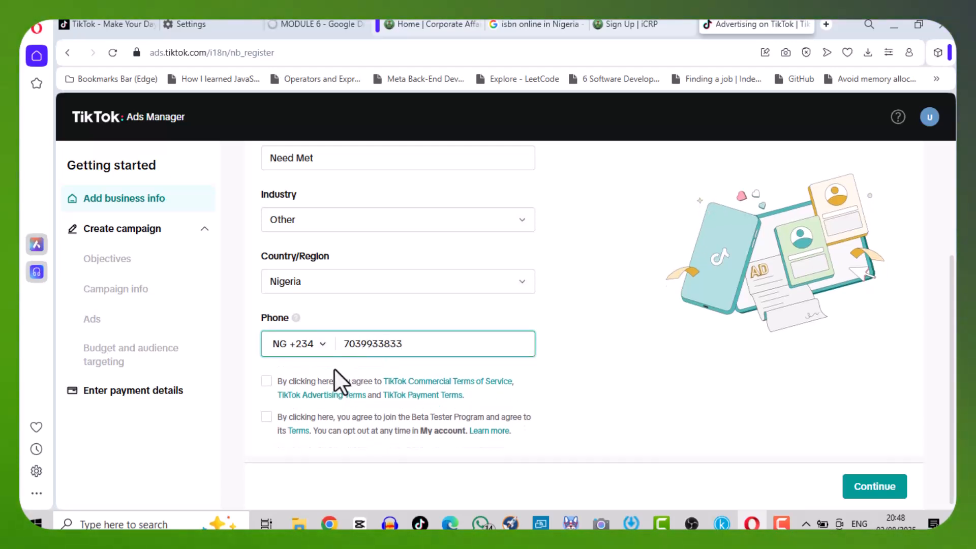
Tick the TikTok commercial terms checkbox and the Beta Tester Program checkbox
left_click(266, 381)
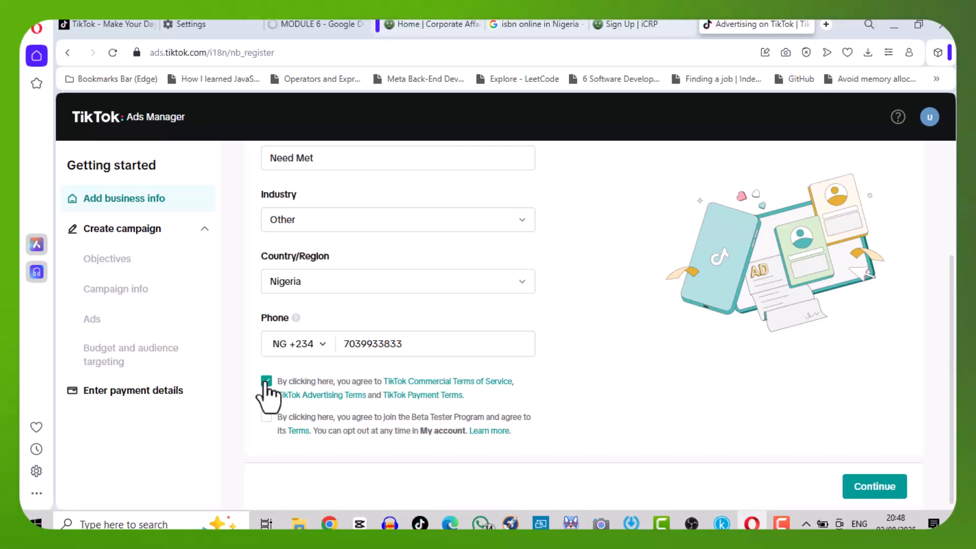
left_click(266, 381)
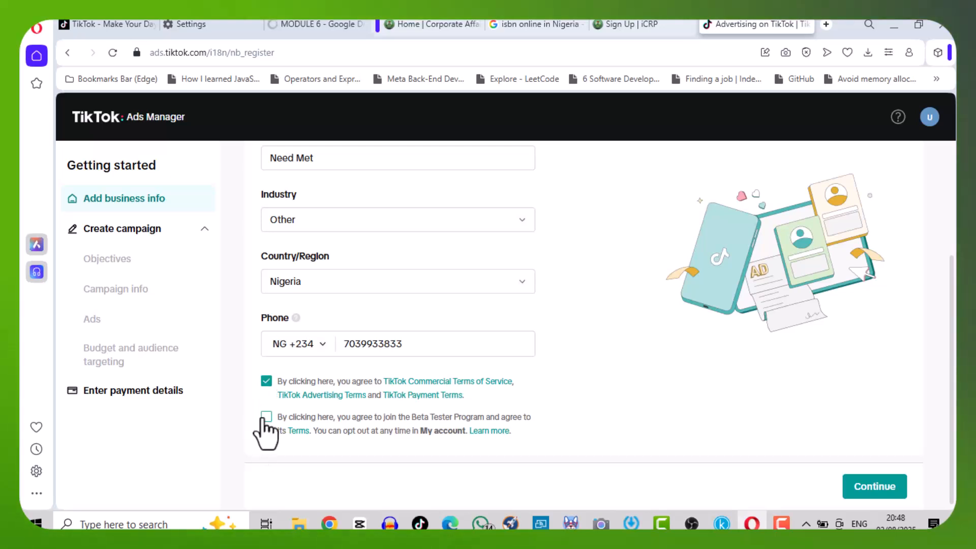
mouse_move(363, 436)
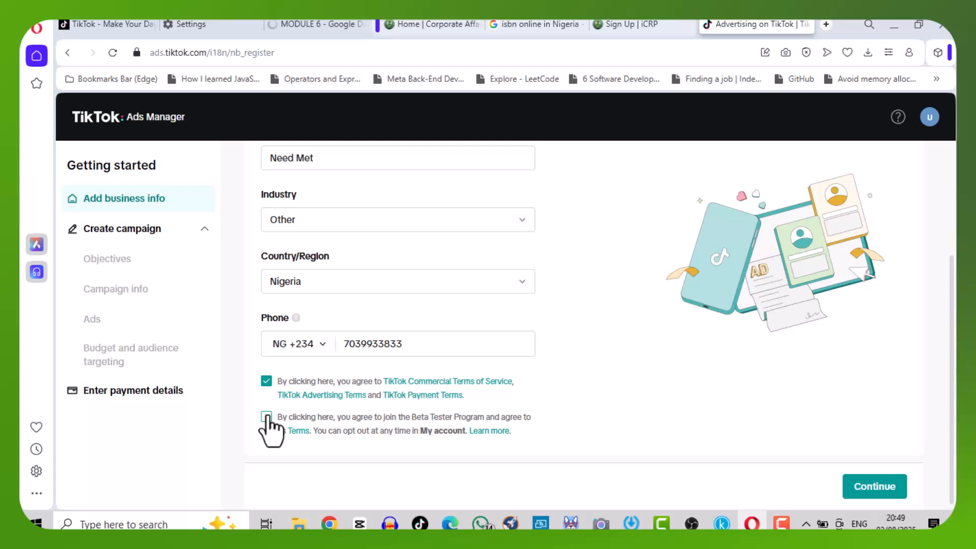
left_click(266, 417)
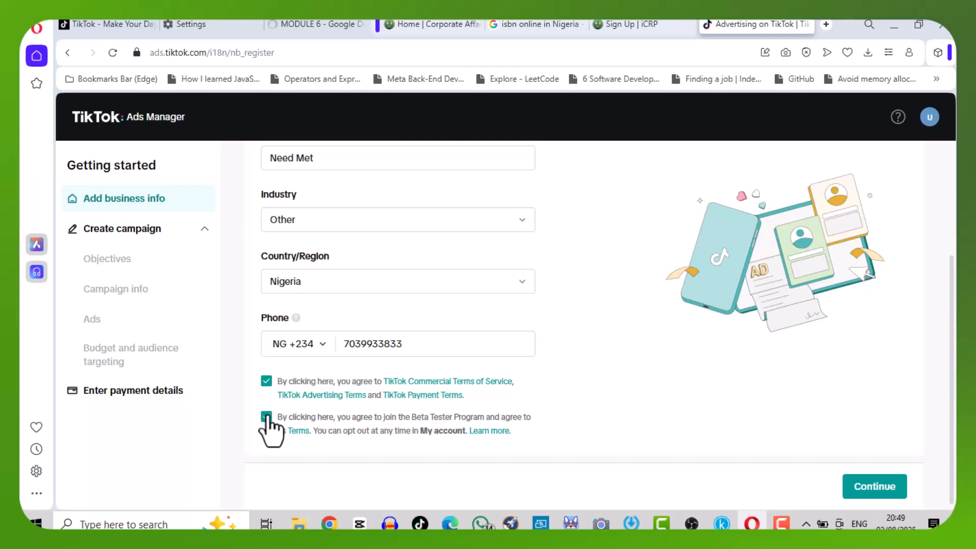
left_click(267, 416)
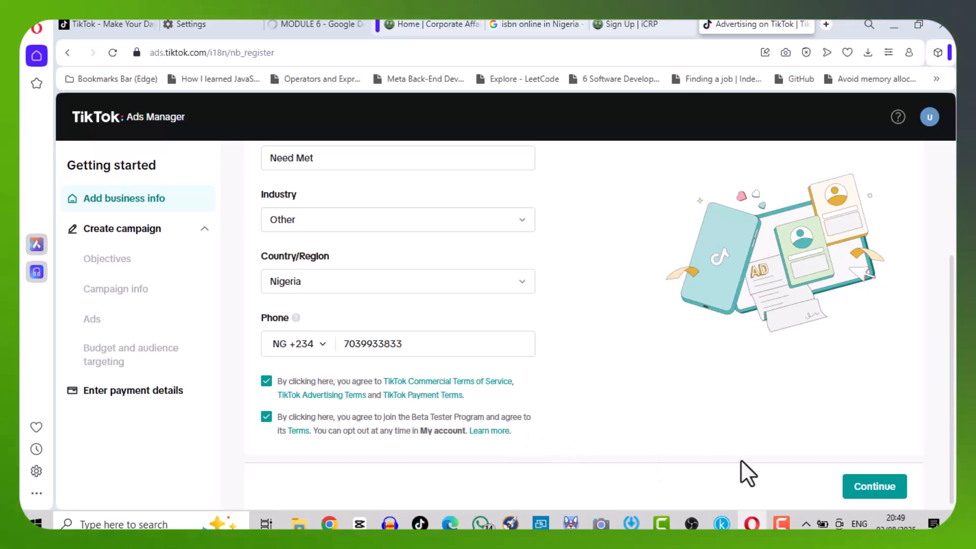
mouse_move(875, 487)
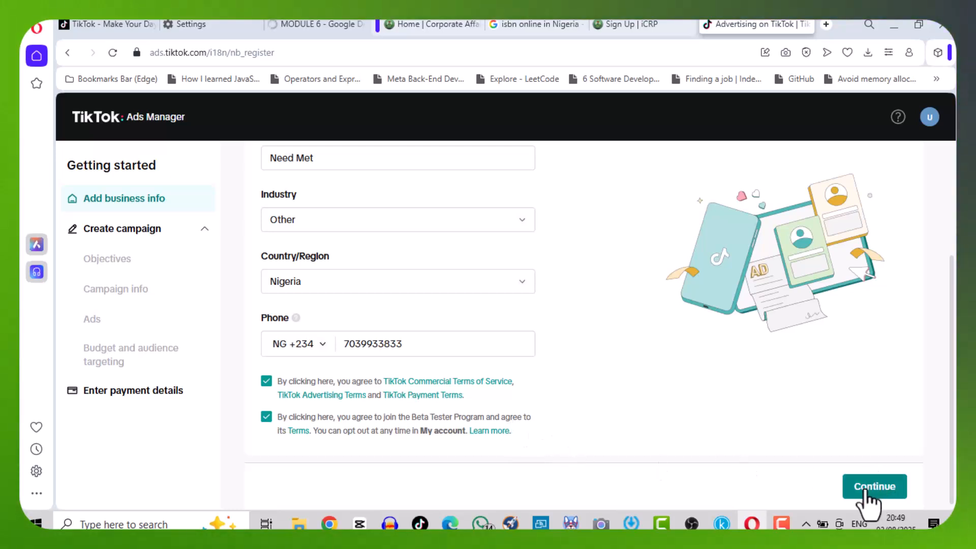
Submit the business details, then skip the new-products menu tip on the campaign objective page
left_click(874, 486)
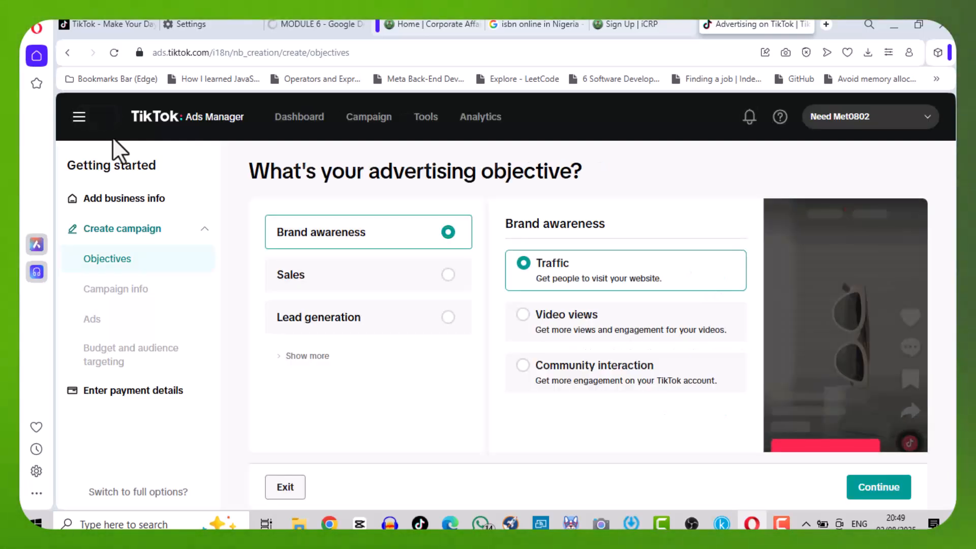
left_click(79, 117)
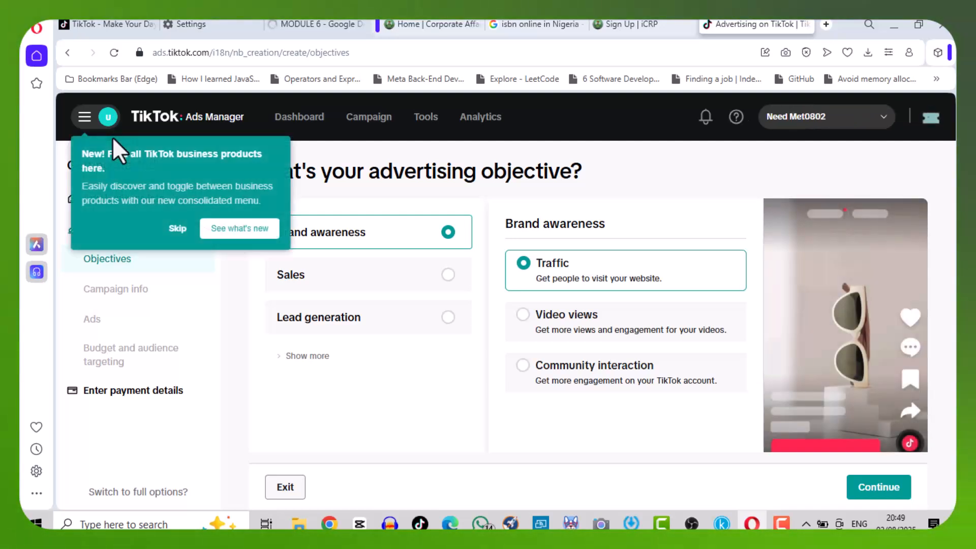
left_click(931, 117)
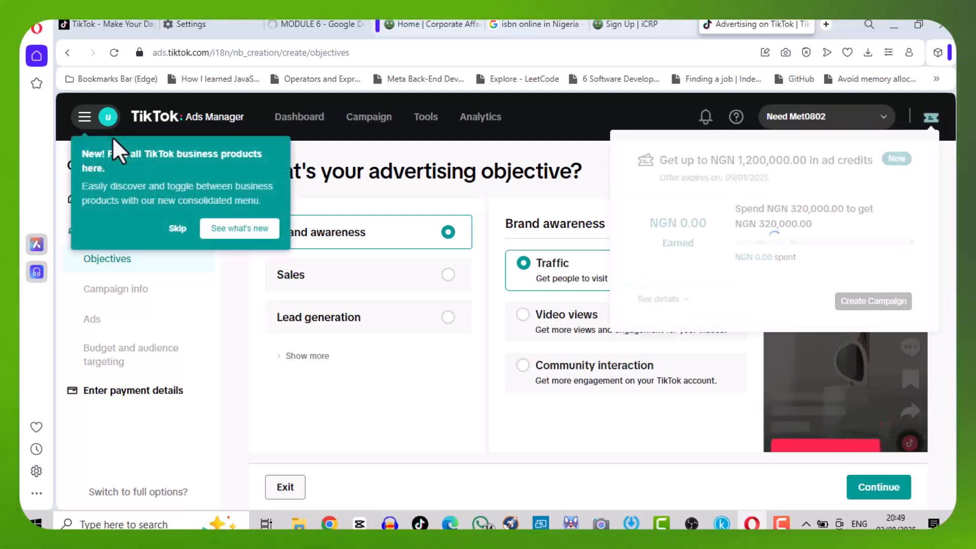
mouse_move(305, 221)
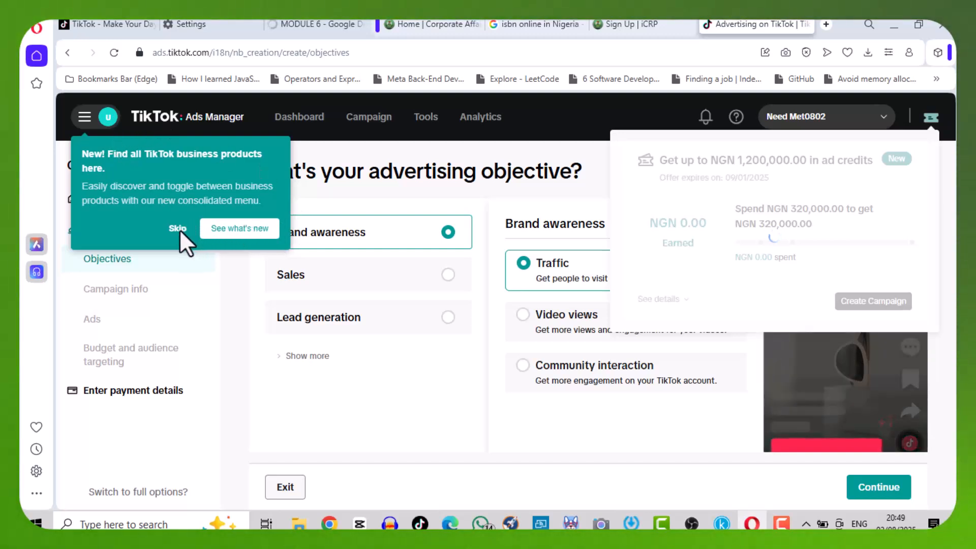
left_click(177, 229)
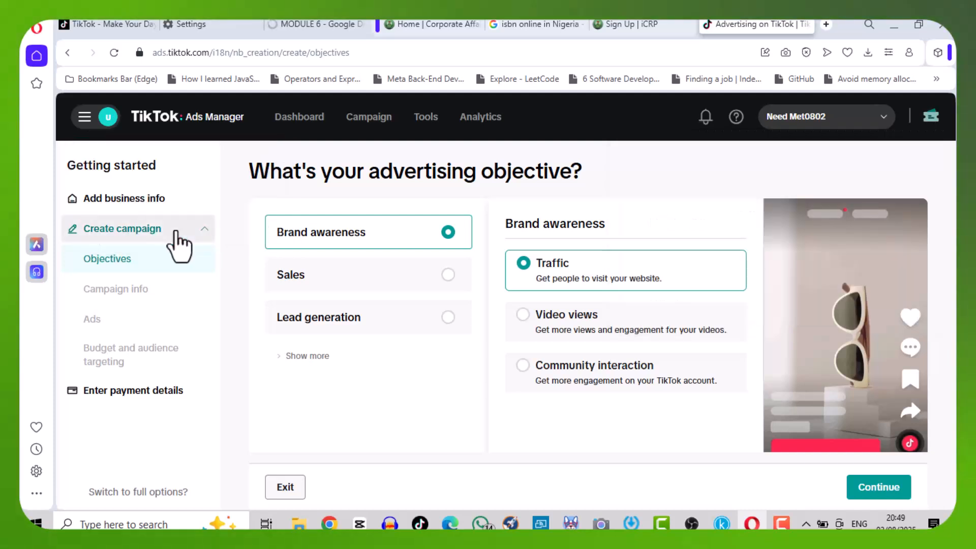
mouse_move(140, 189)
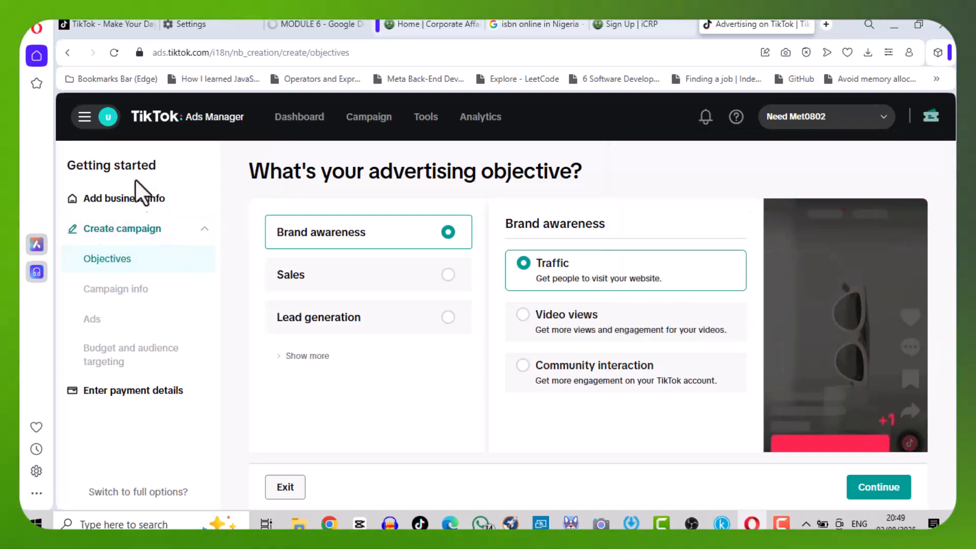